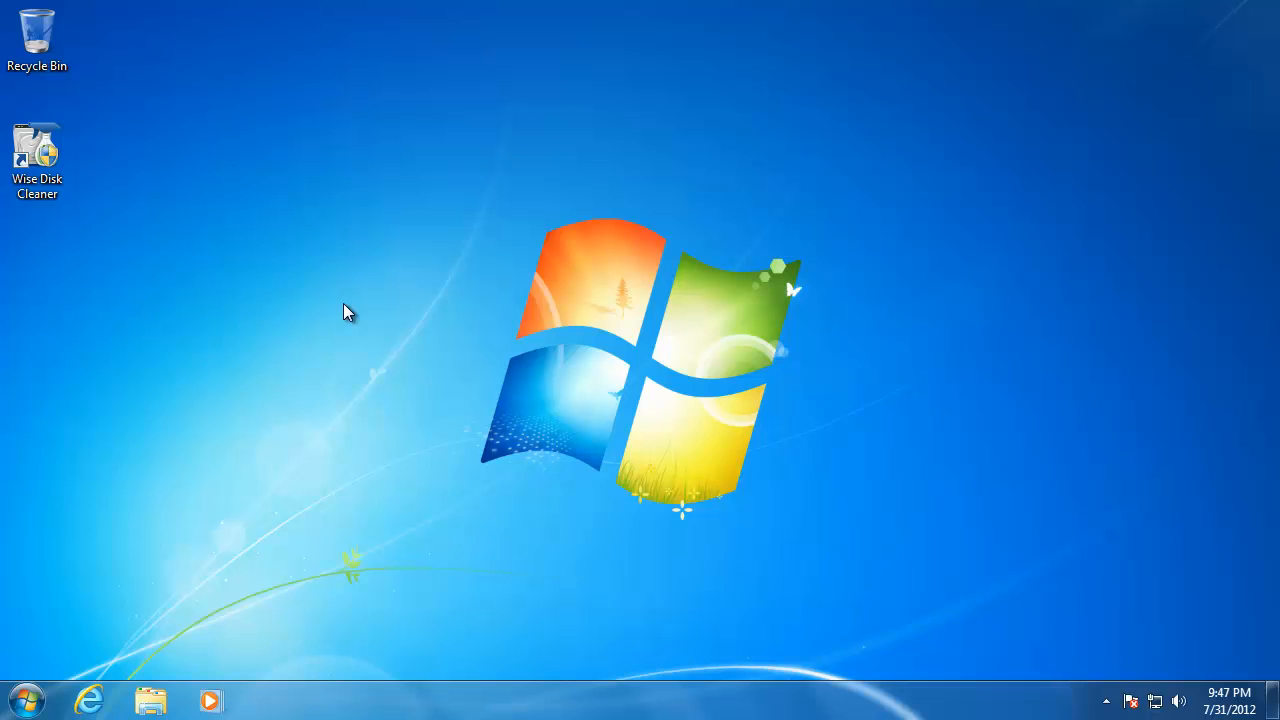
pyautogui.moveTo(123, 584)
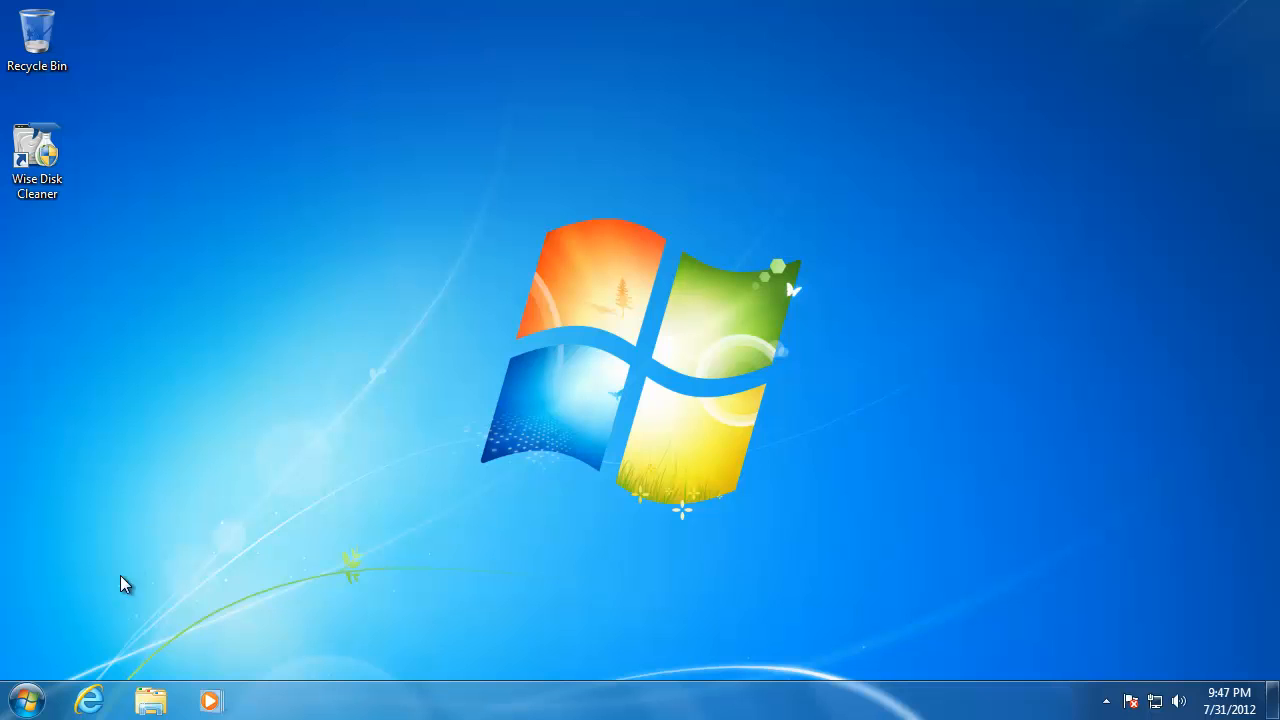
# Step: Launch Disk Cleanup from Start > All Programs > Accessories > System Tools
pyautogui.click(27, 699)
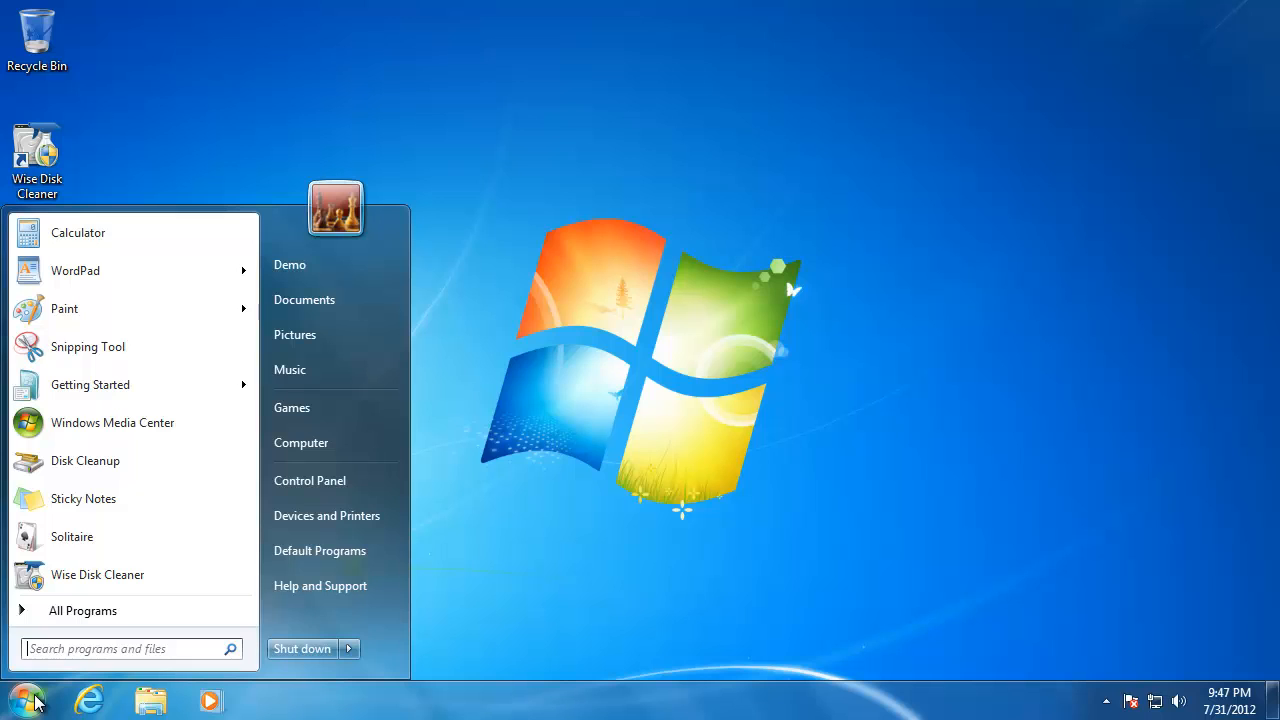
pyautogui.click(82, 610)
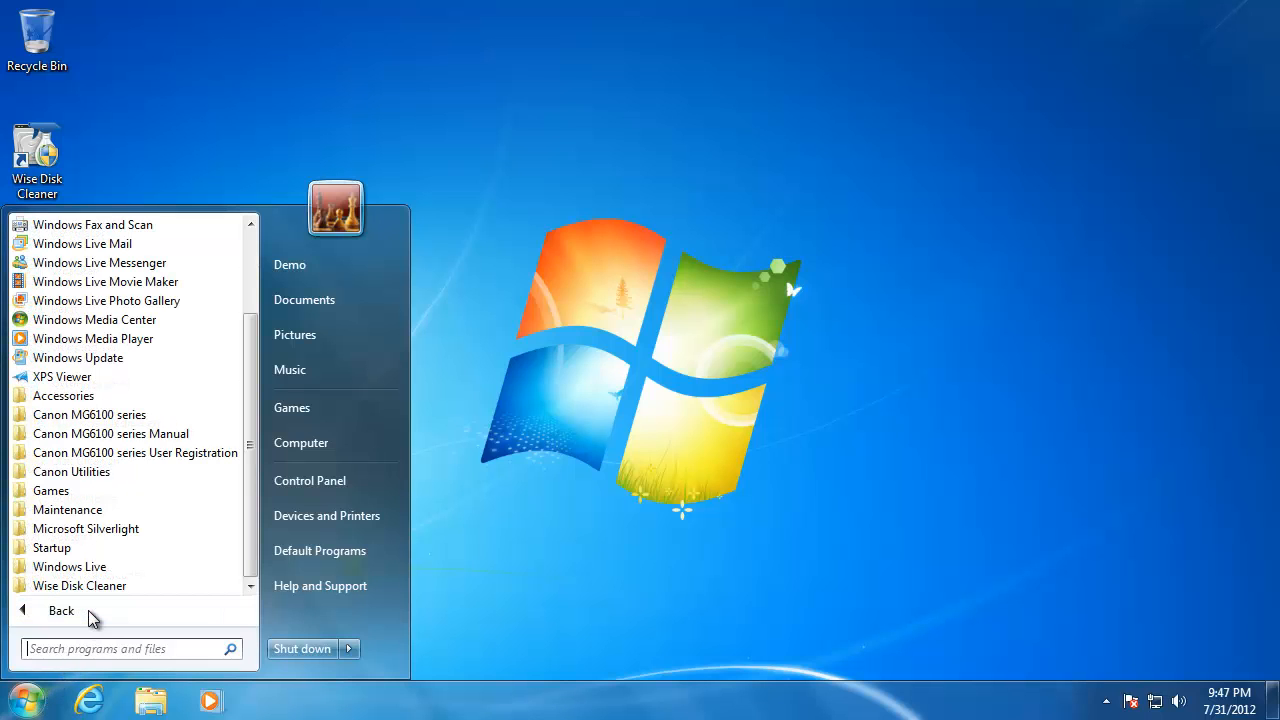
pyautogui.moveTo(63, 395)
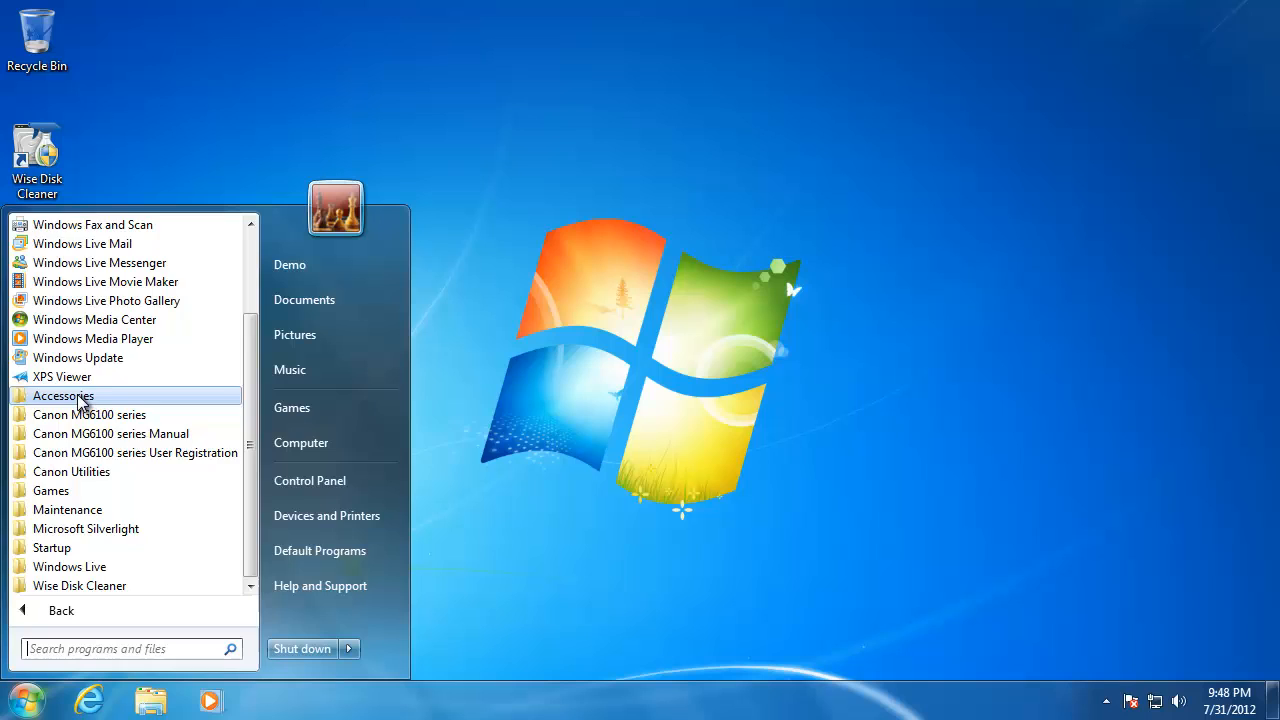
pyautogui.click(62, 395)
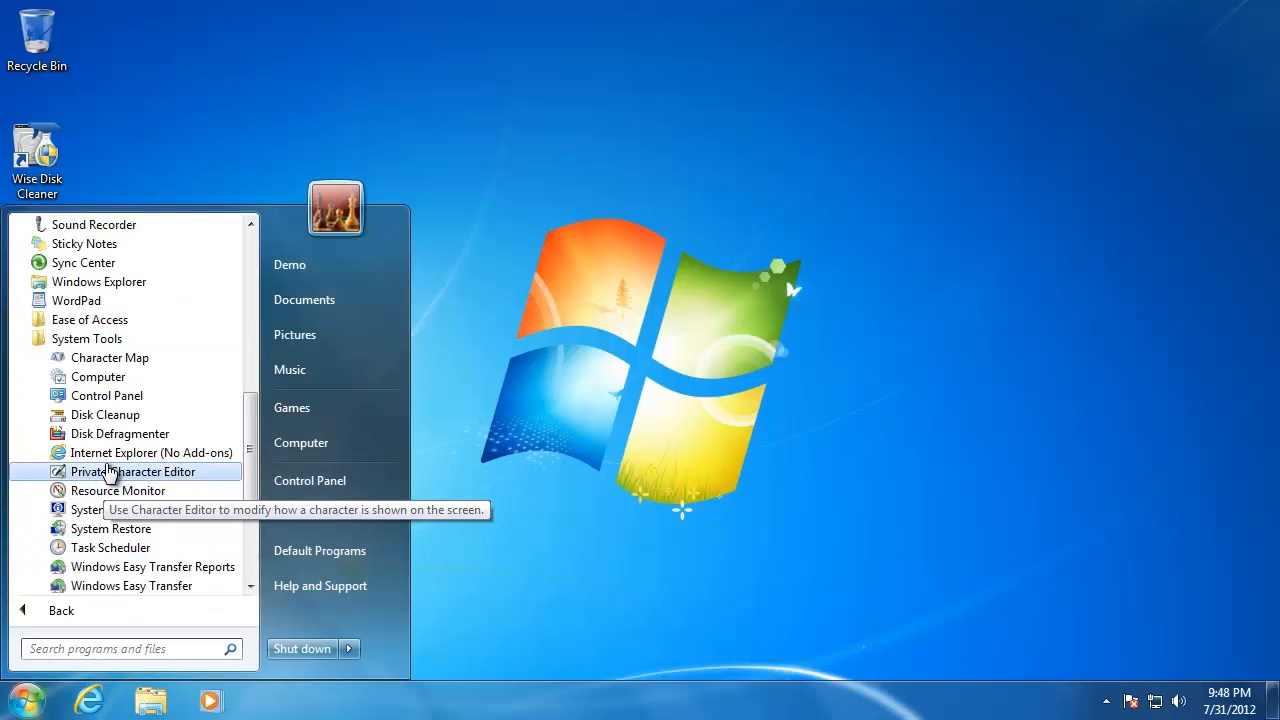
pyautogui.click(105, 414)
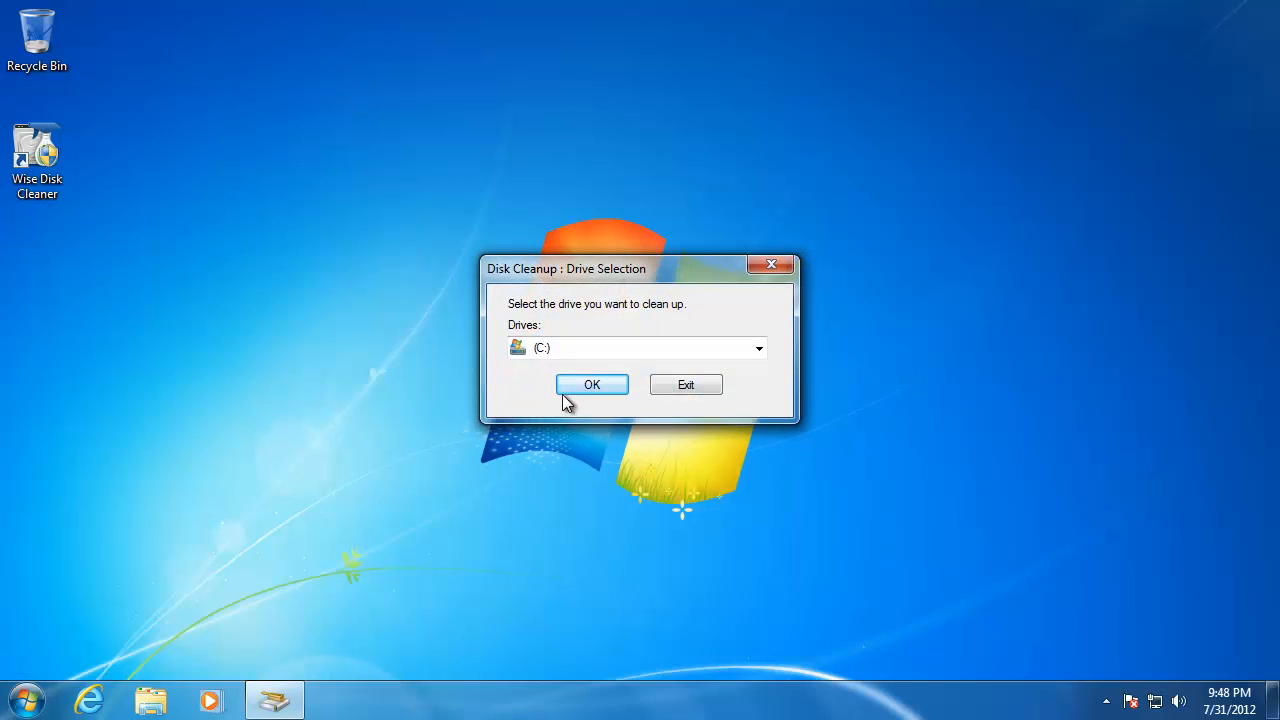
# Step: Clean drive C:, ticking offline webpages, Recycle Bin and temporary files, and confirm deletion
pyautogui.click(591, 385)
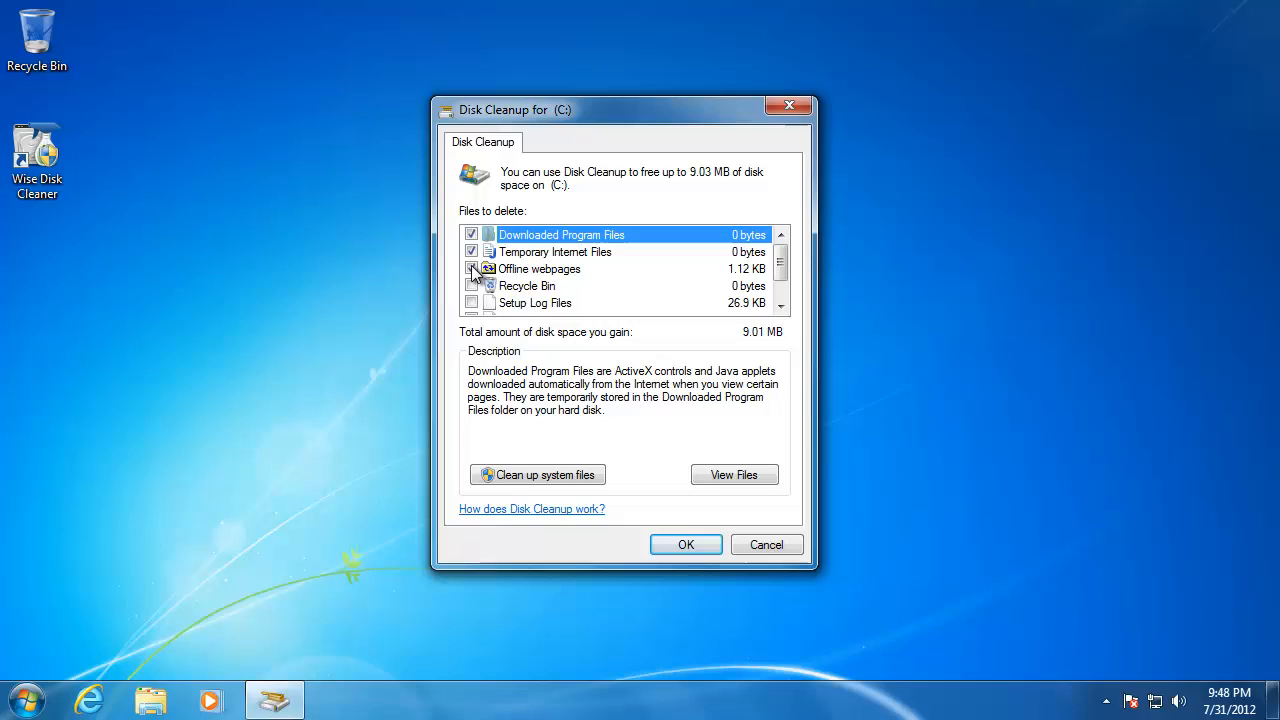
pyautogui.click(471, 268)
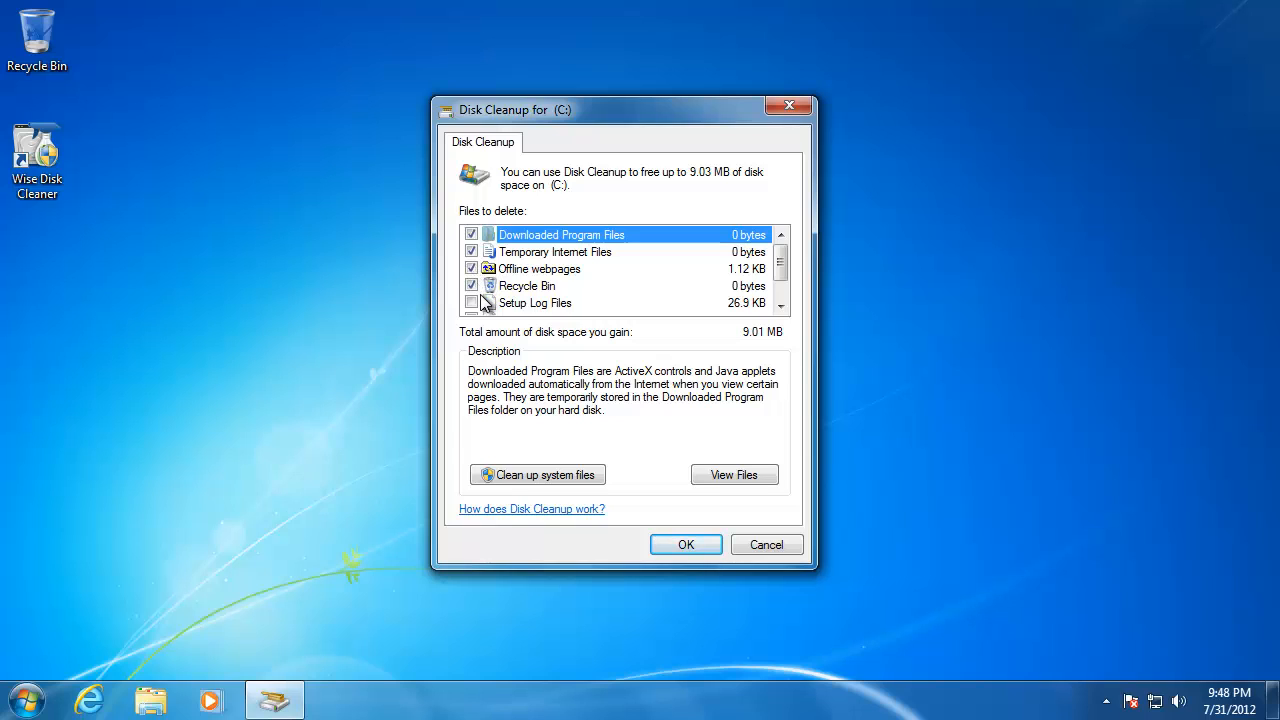
pyautogui.scroll(-3)
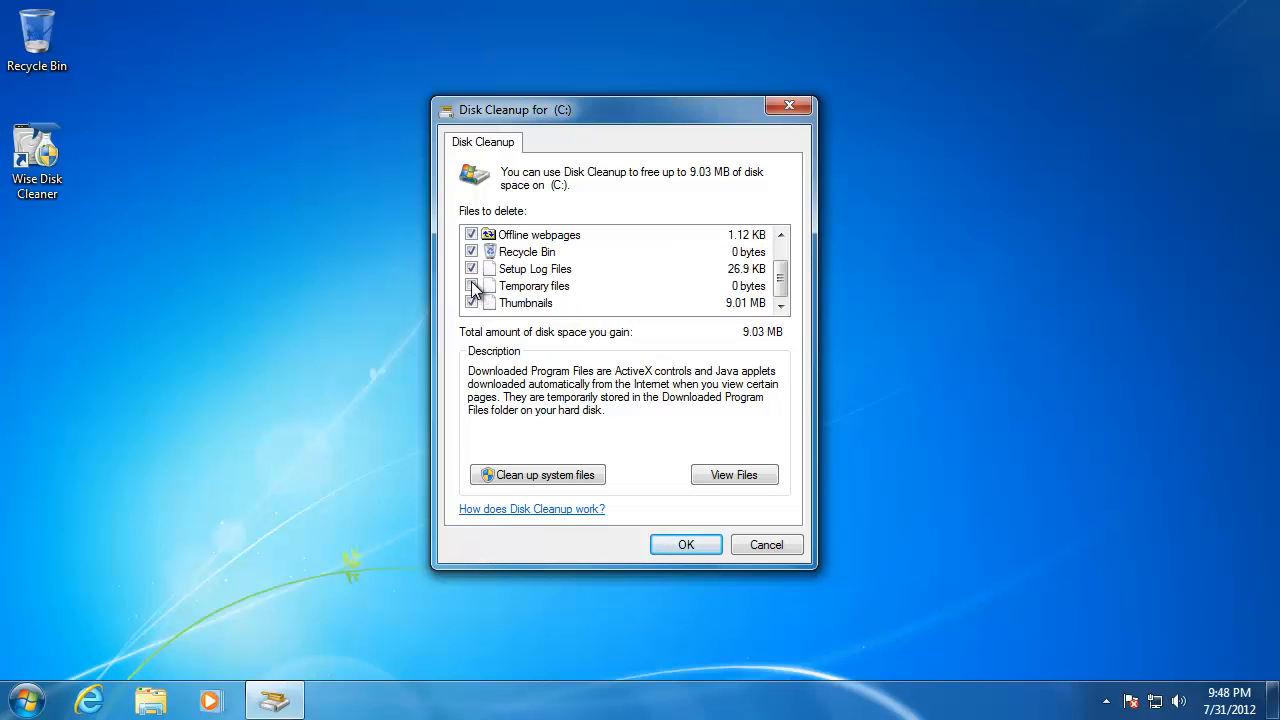
pyautogui.click(471, 286)
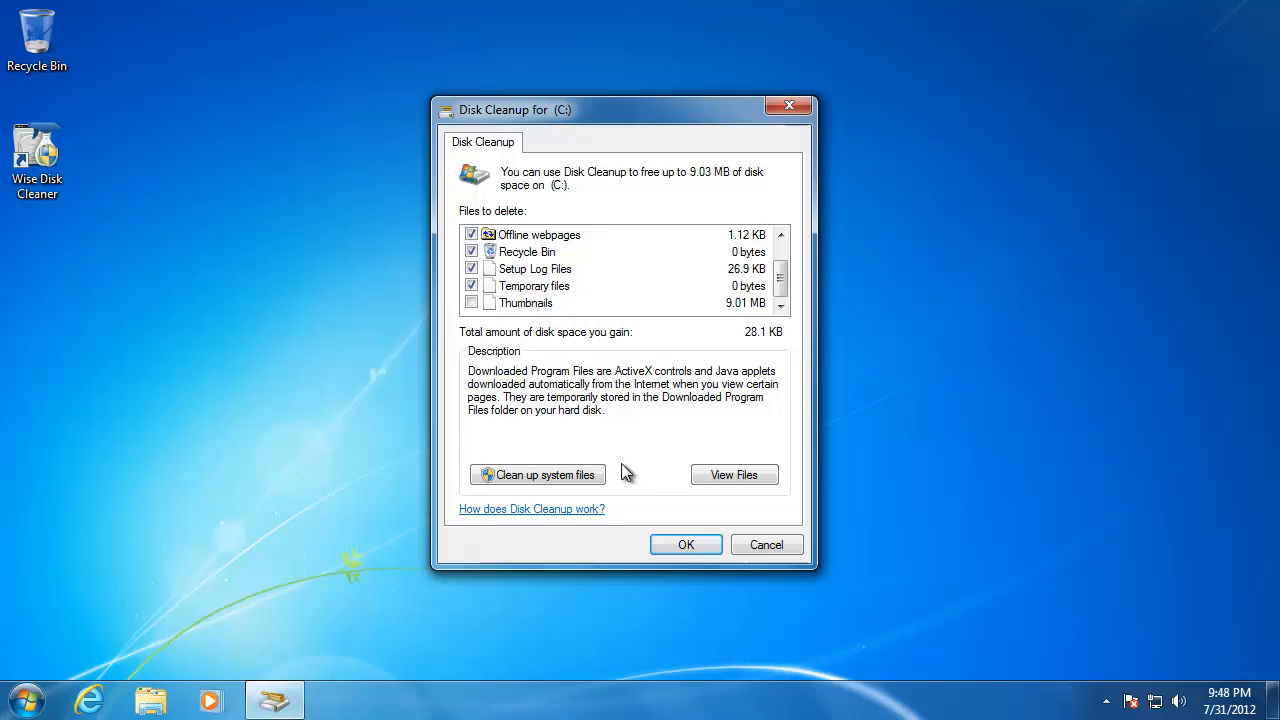
pyautogui.click(685, 544)
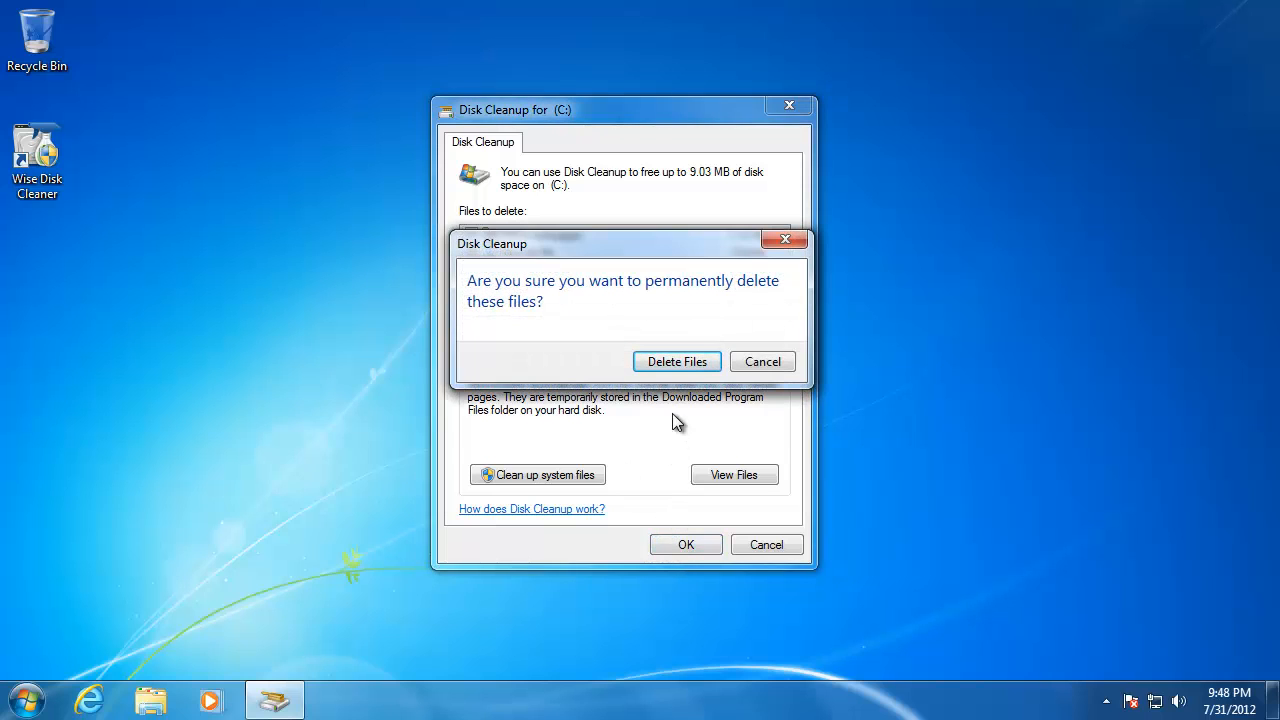
pyautogui.click(676, 361)
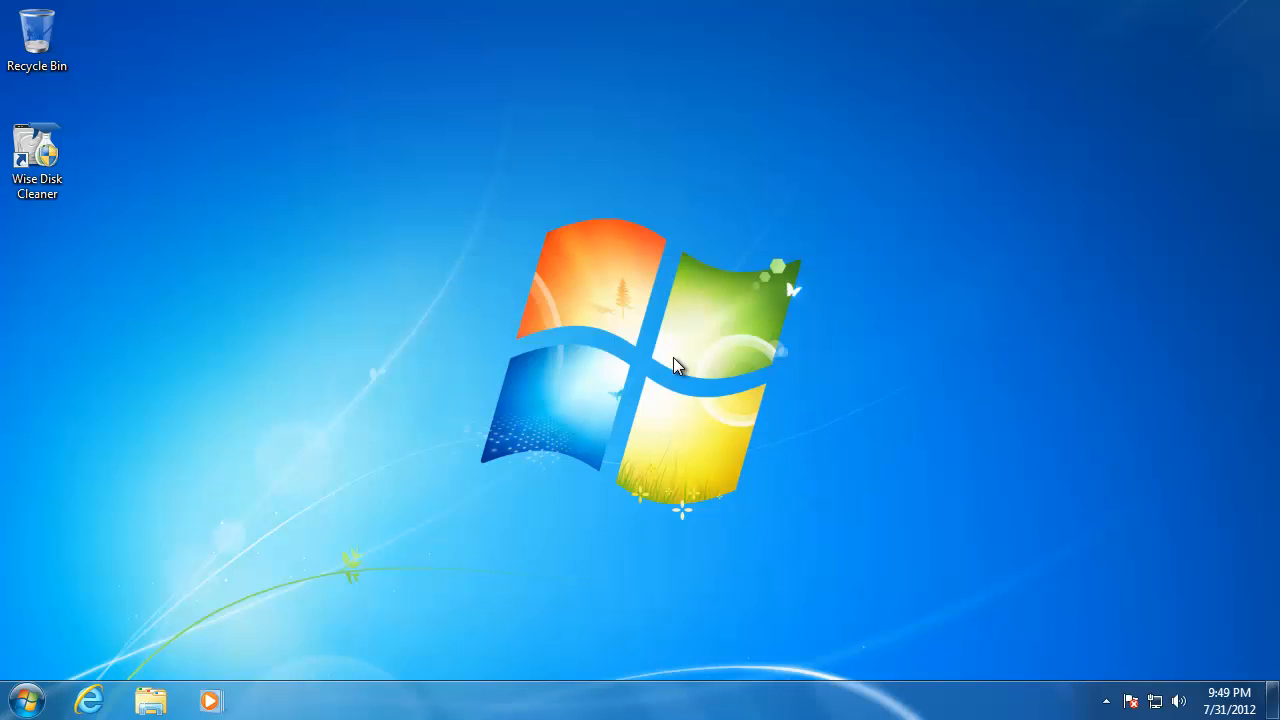
pyautogui.moveTo(640, 362)
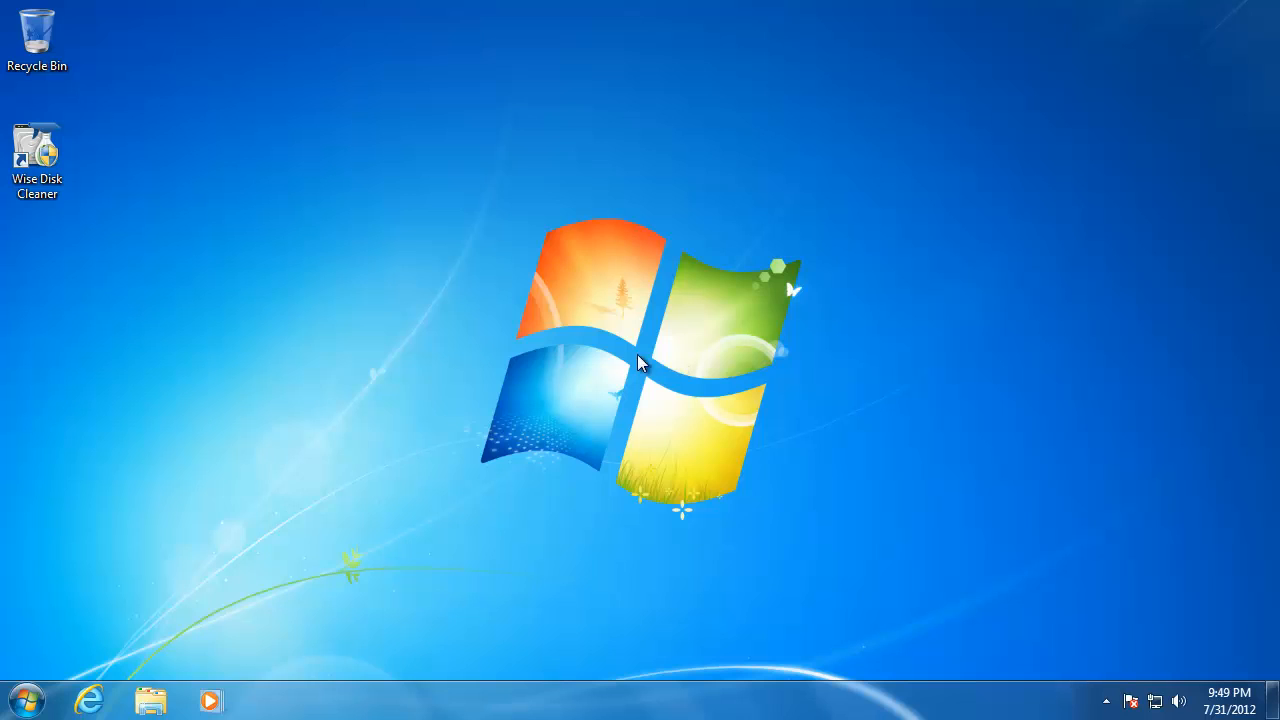
pyautogui.moveTo(435, 381)
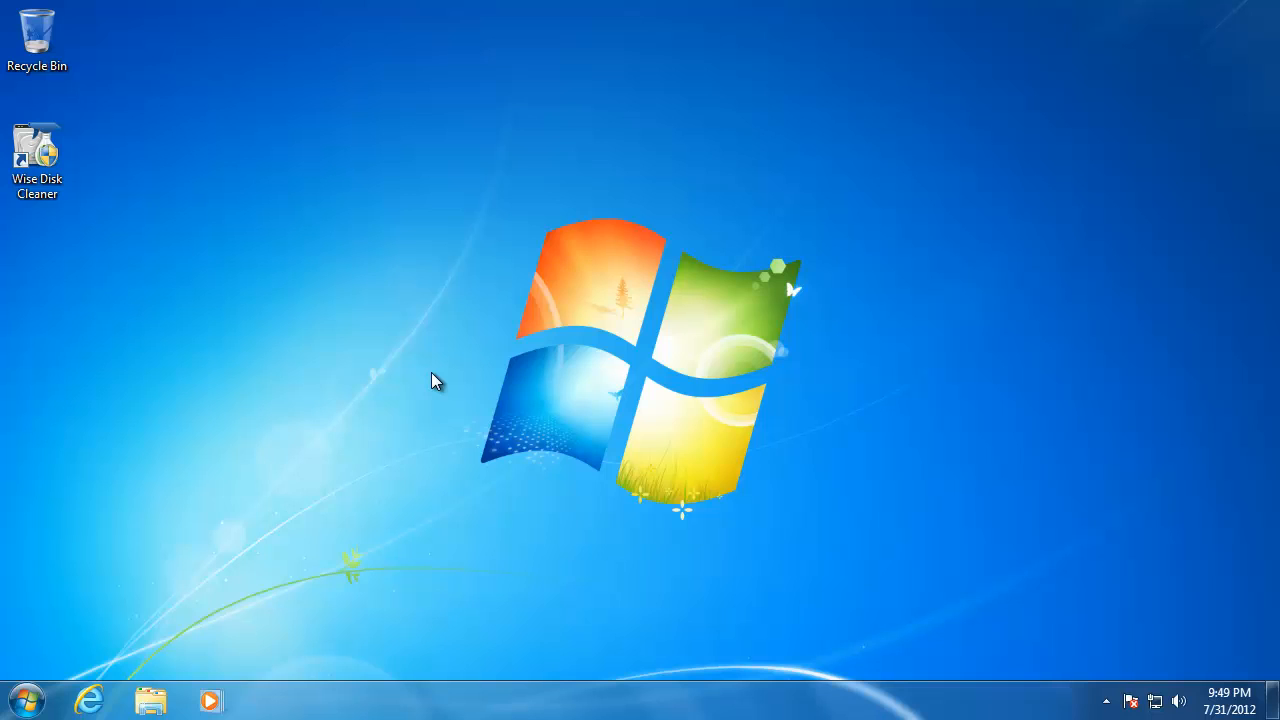
pyautogui.moveTo(82, 190)
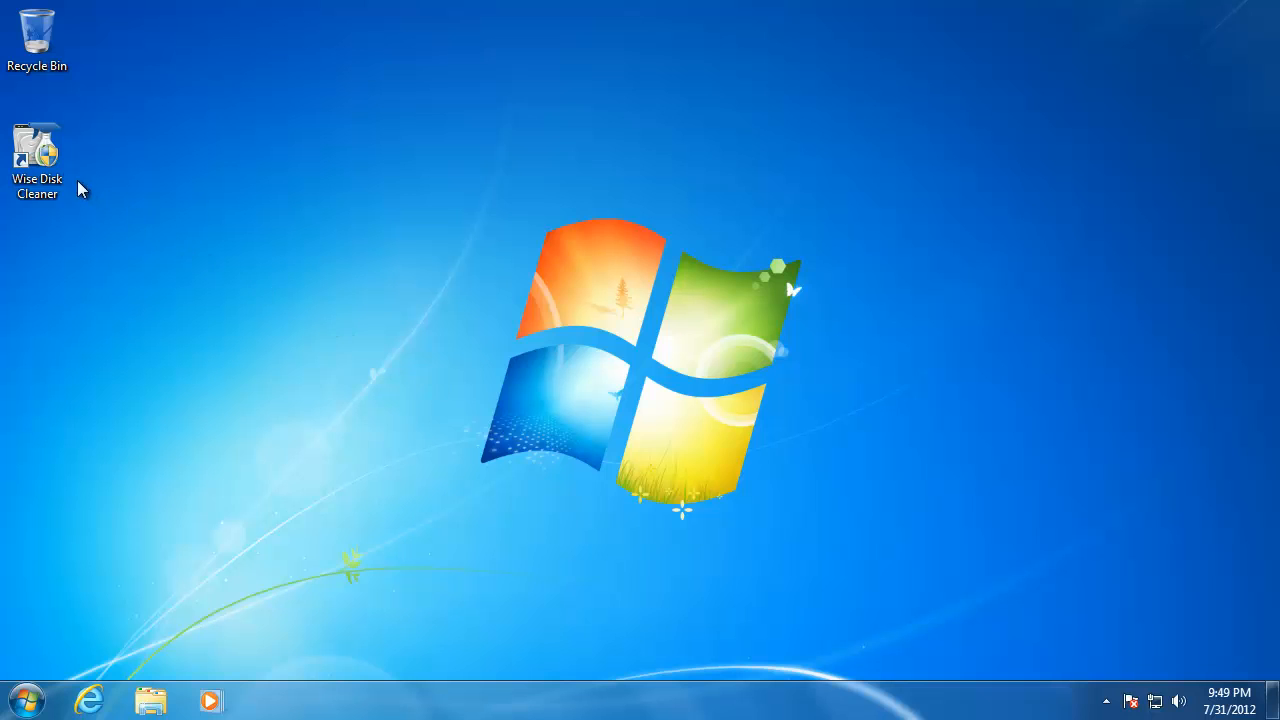
# Step: Launch Wise Disk Cleaner from the desktop shortcut and allow it through User Account Control
pyautogui.doubleClick(37, 160)
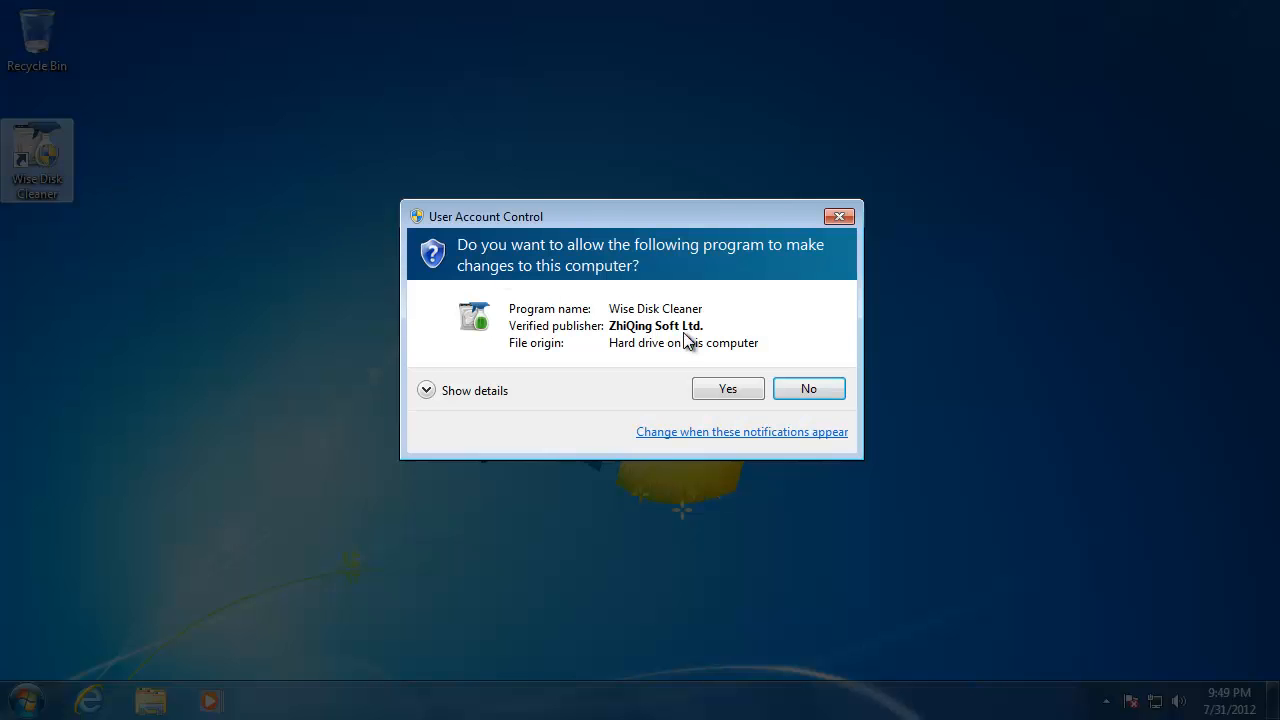
pyautogui.click(727, 388)
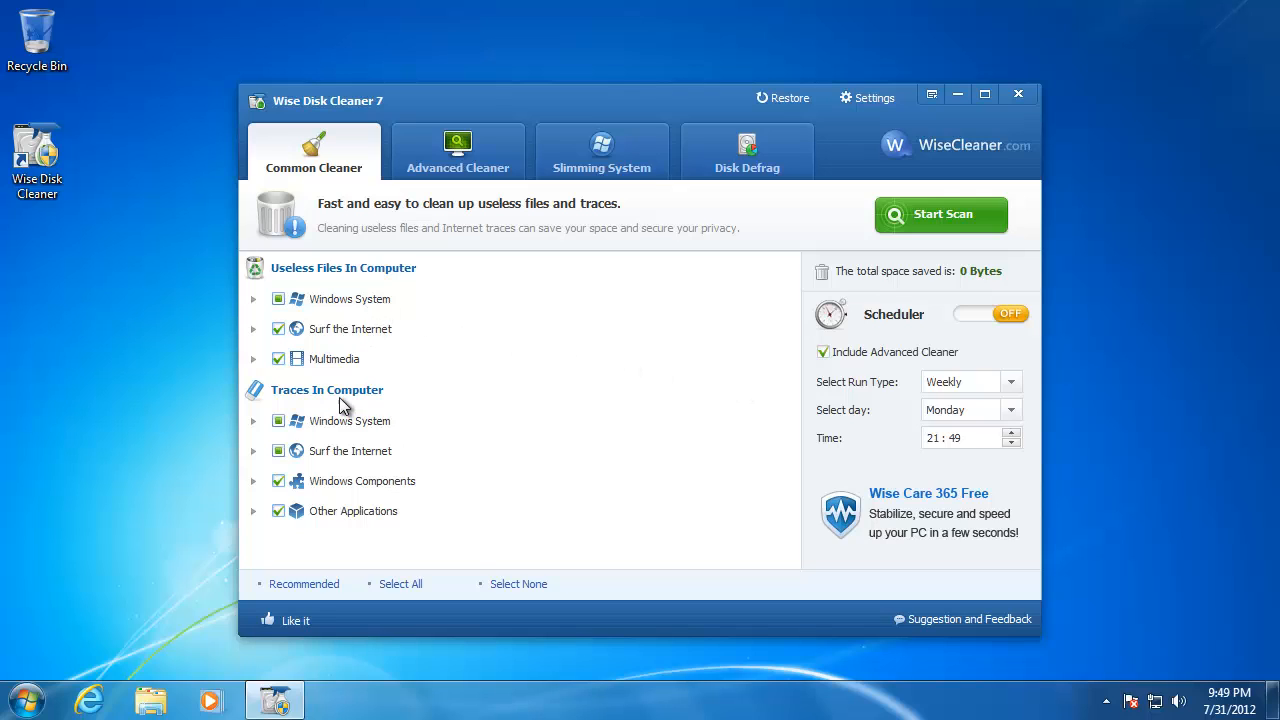
pyautogui.moveTo(343, 527)
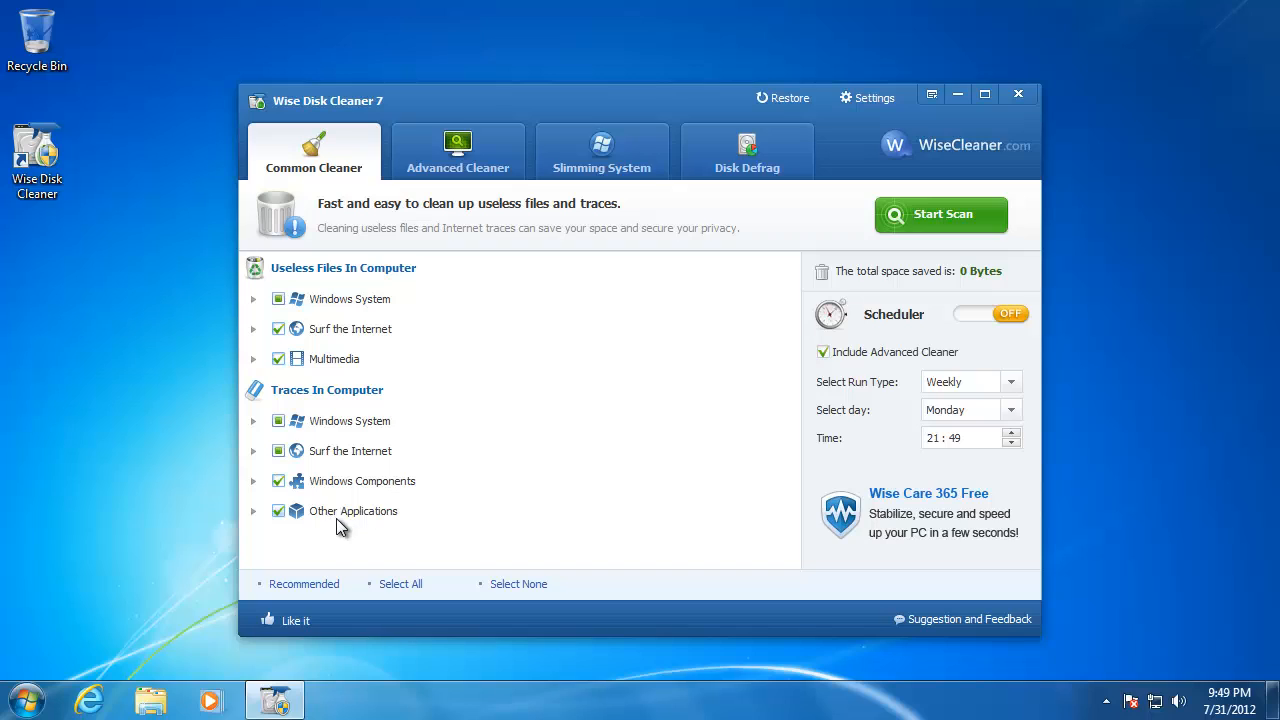
pyautogui.moveTo(347, 530)
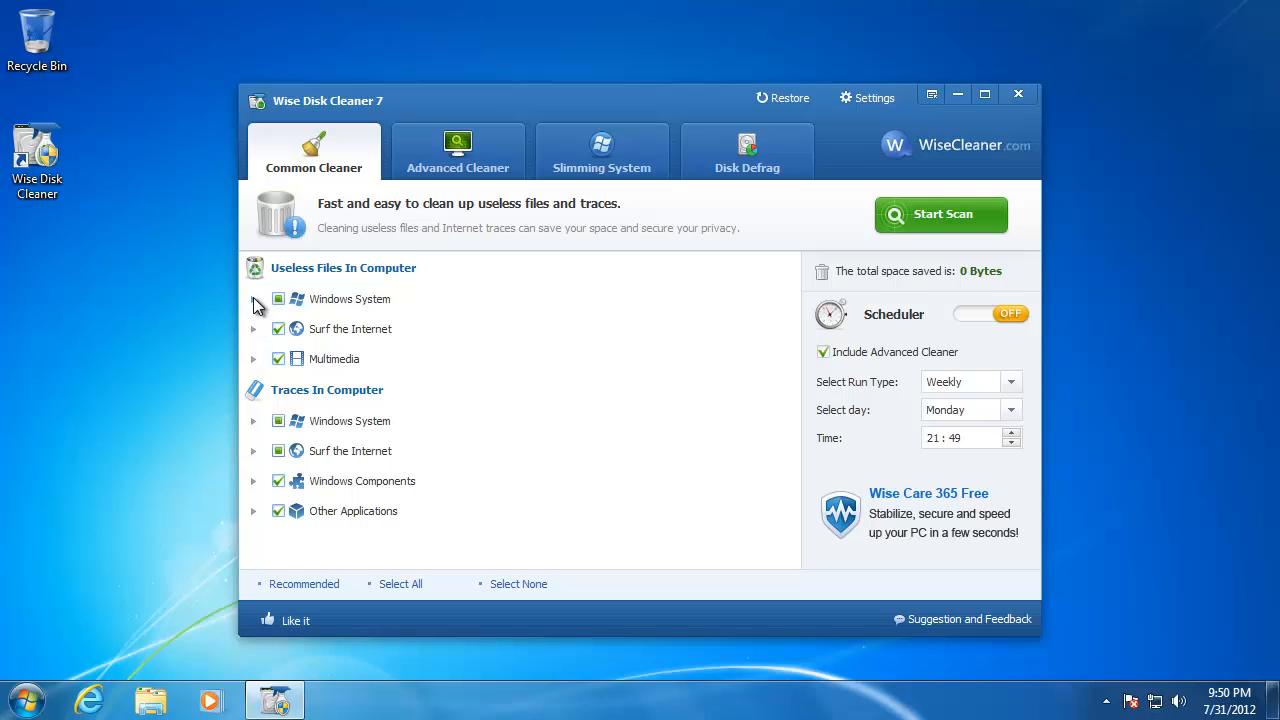
# Step: Schedule cleaning to run monthly on day 1 at 00:00 and switch the scheduler on
pyautogui.click(253, 299)
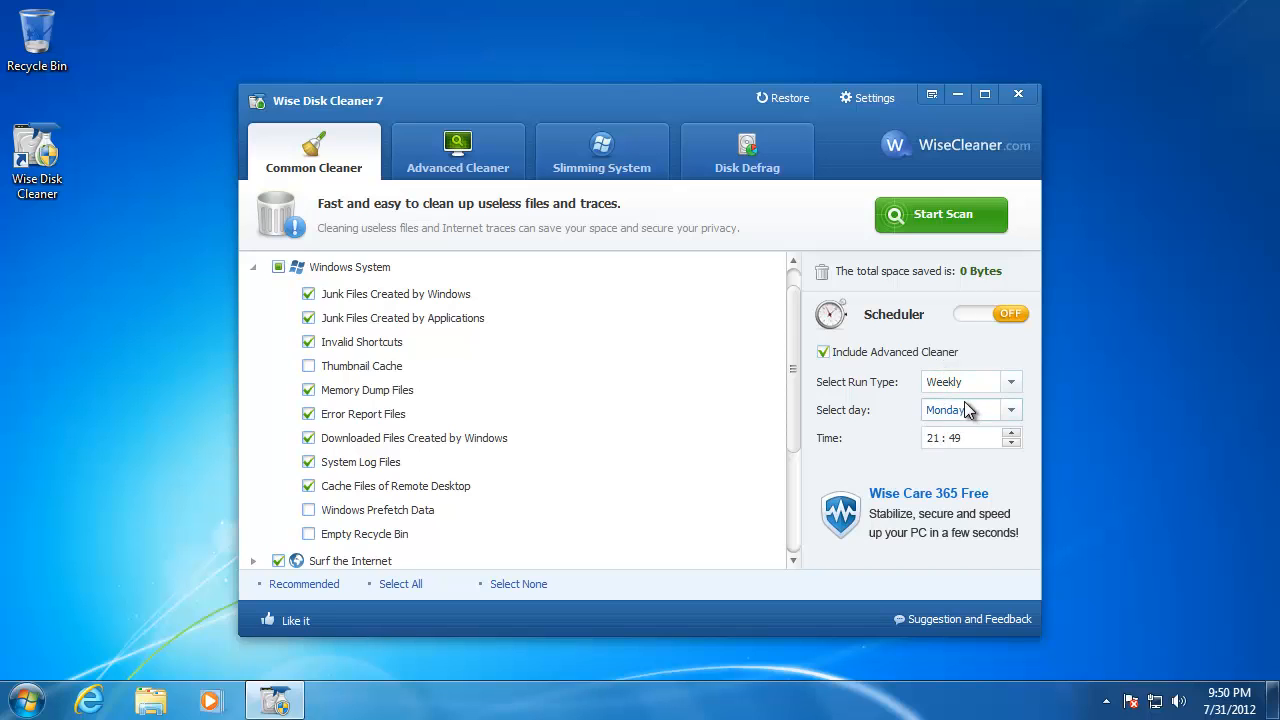
pyautogui.click(1011, 381)
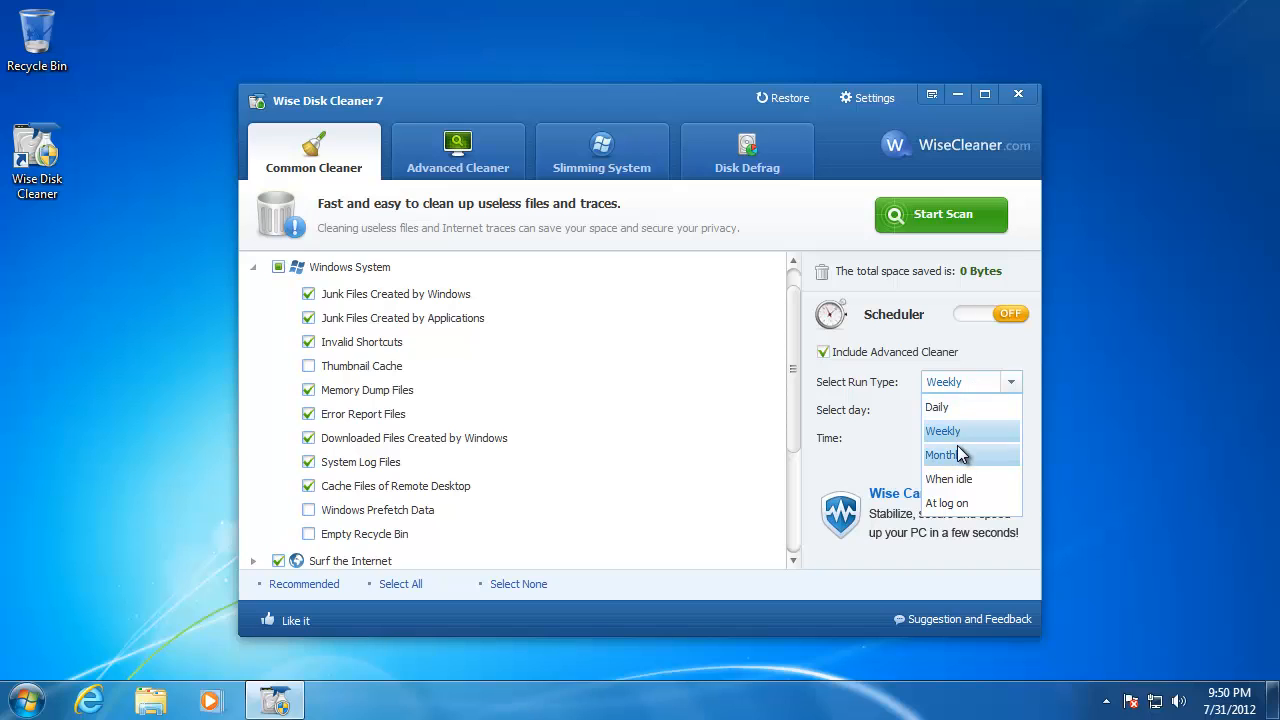
pyautogui.click(941, 455)
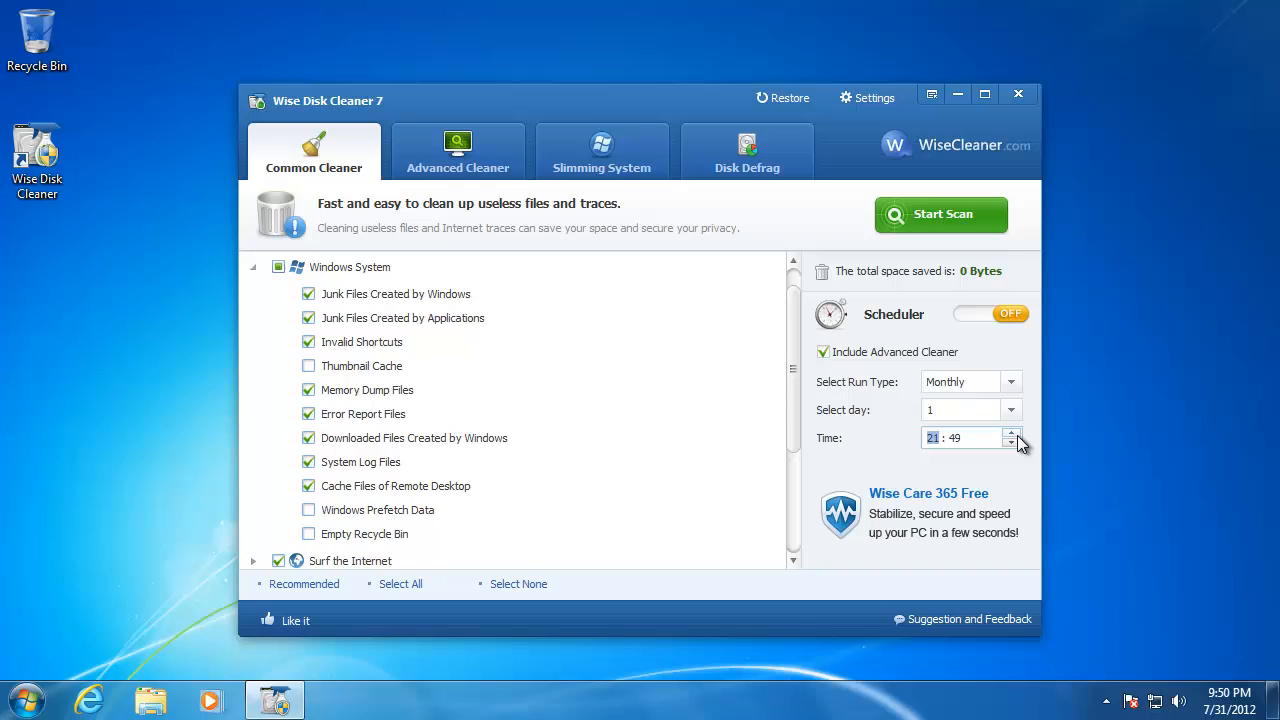
pyautogui.click(1011, 442)
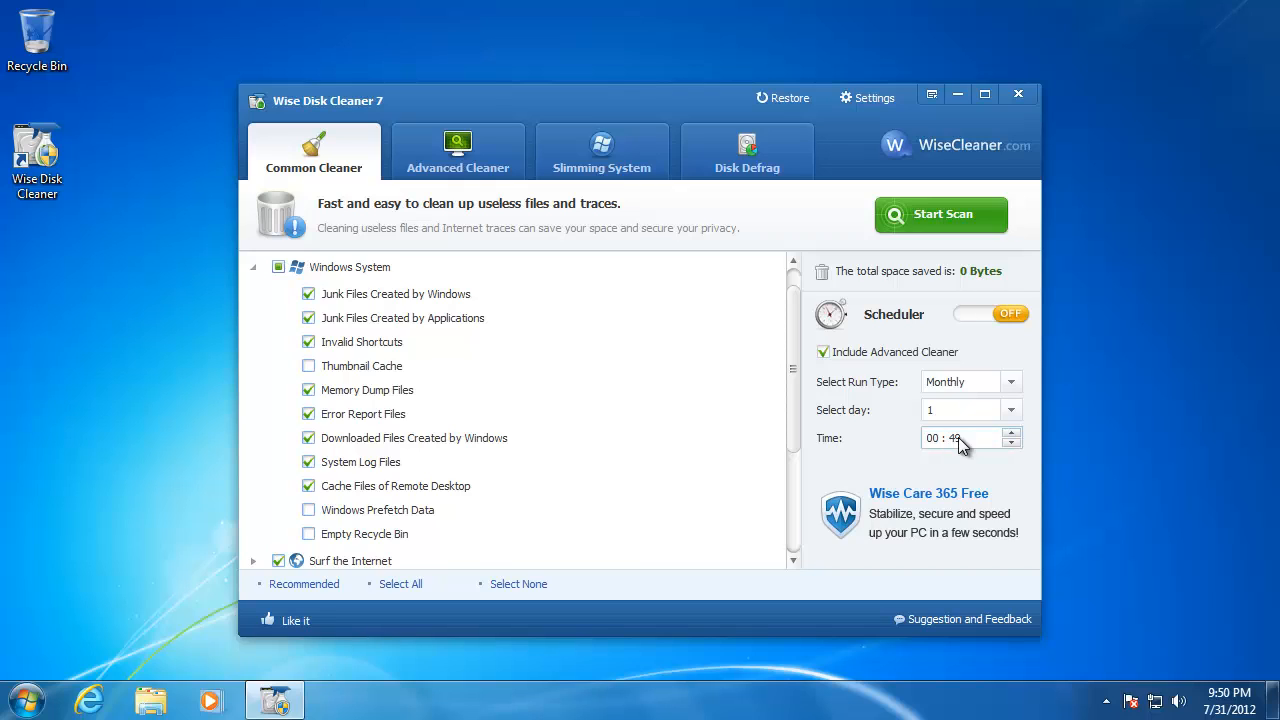
pyautogui.click(1011, 432)
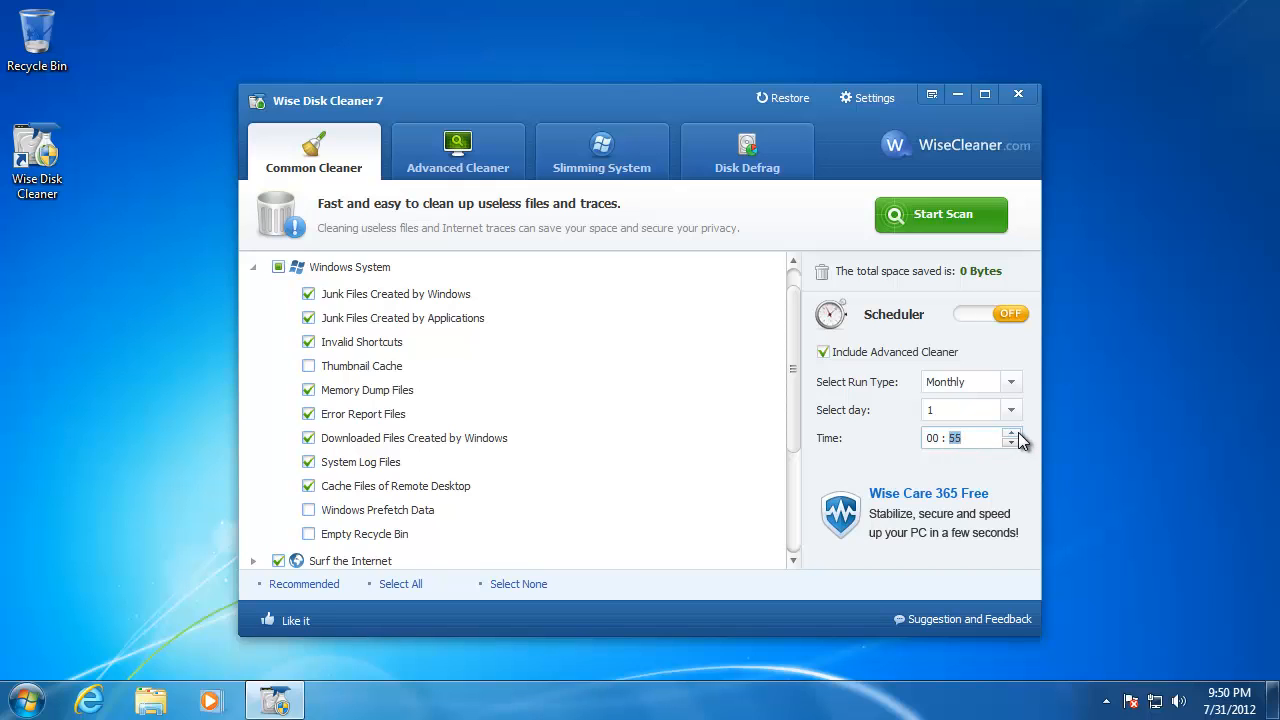
pyautogui.click(1011, 443)
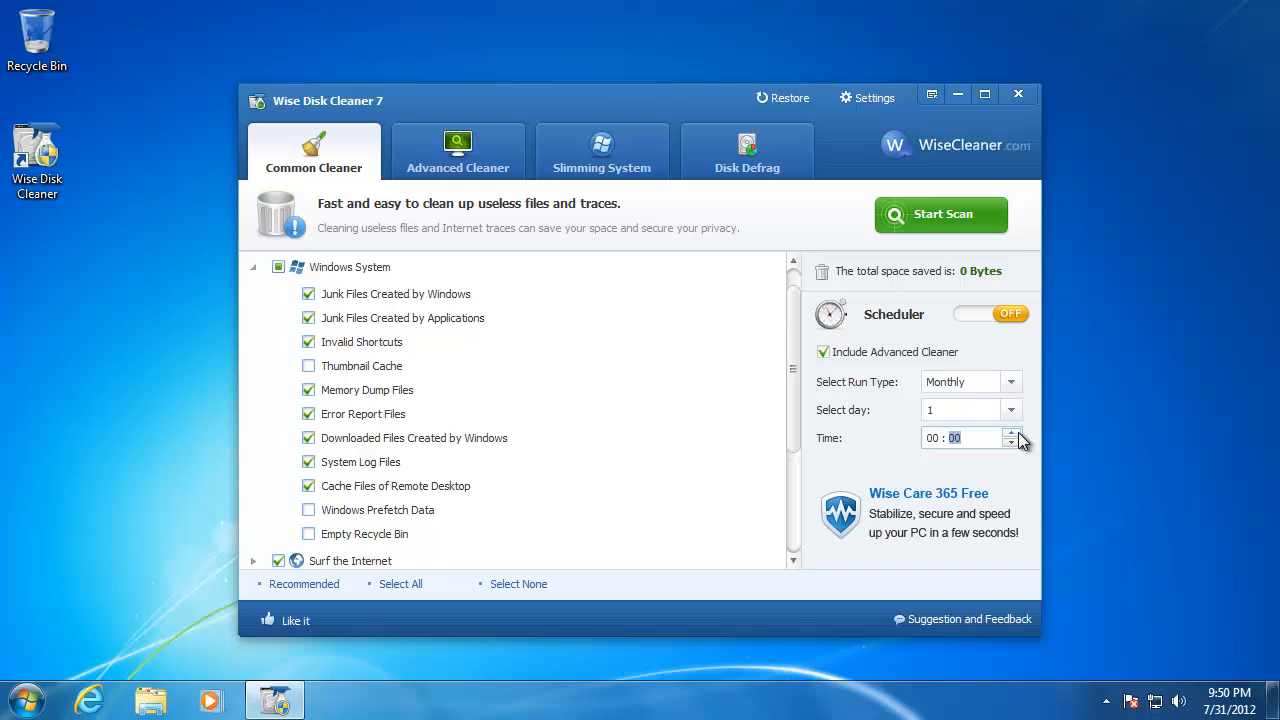
pyautogui.click(990, 313)
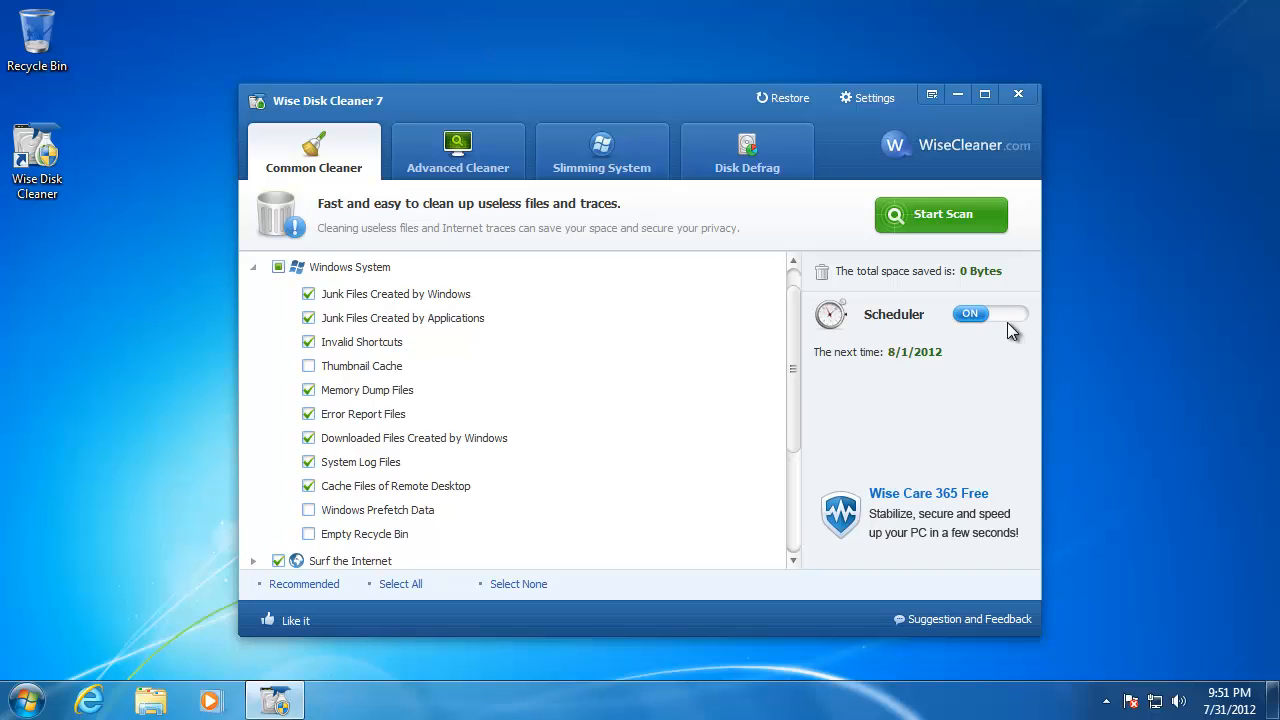
# Step: Run the common cleanup, freeing 107.9 MB, then view the Advanced Cleaner and Slimming System sections
pyautogui.click(940, 214)
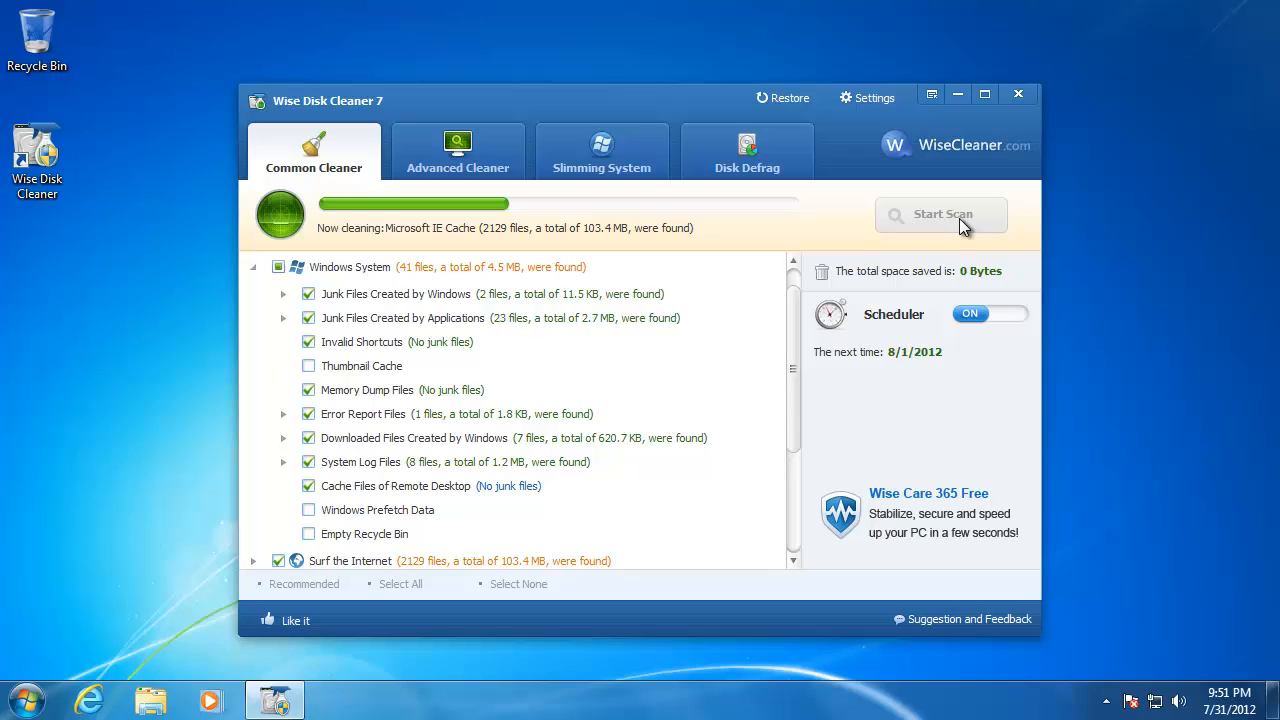
pyautogui.click(940, 215)
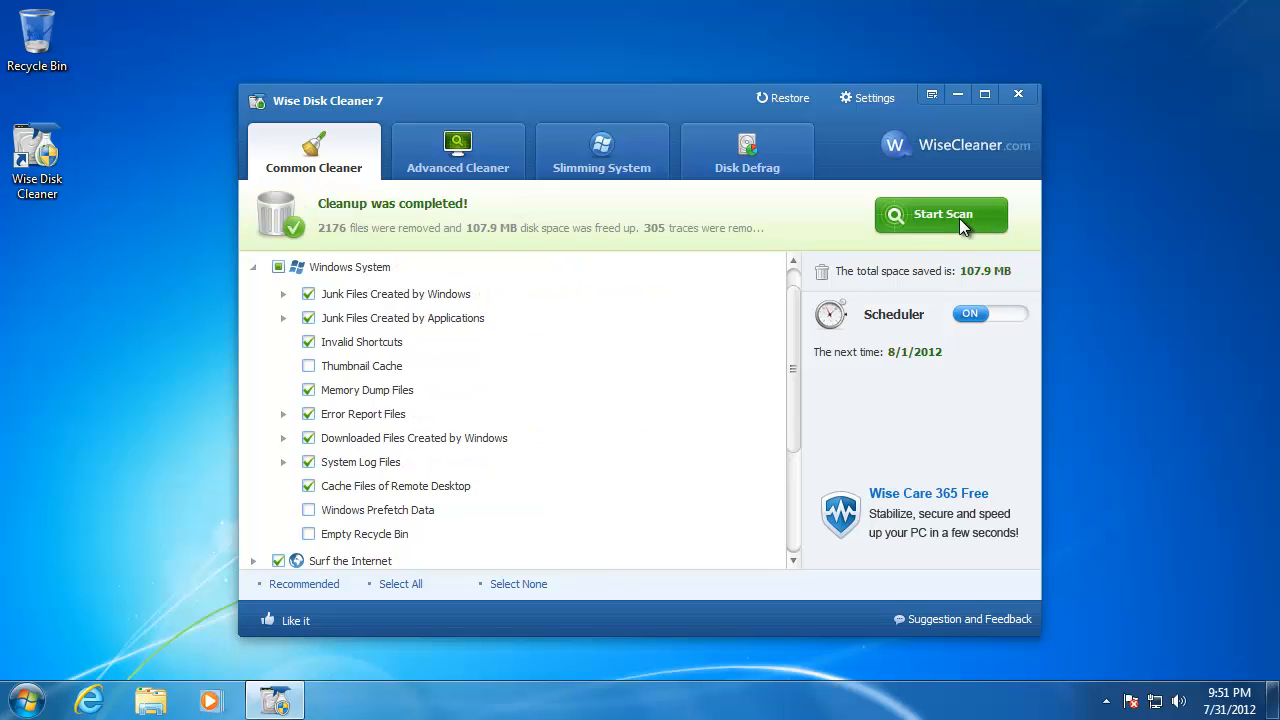
pyautogui.moveTo(672, 185)
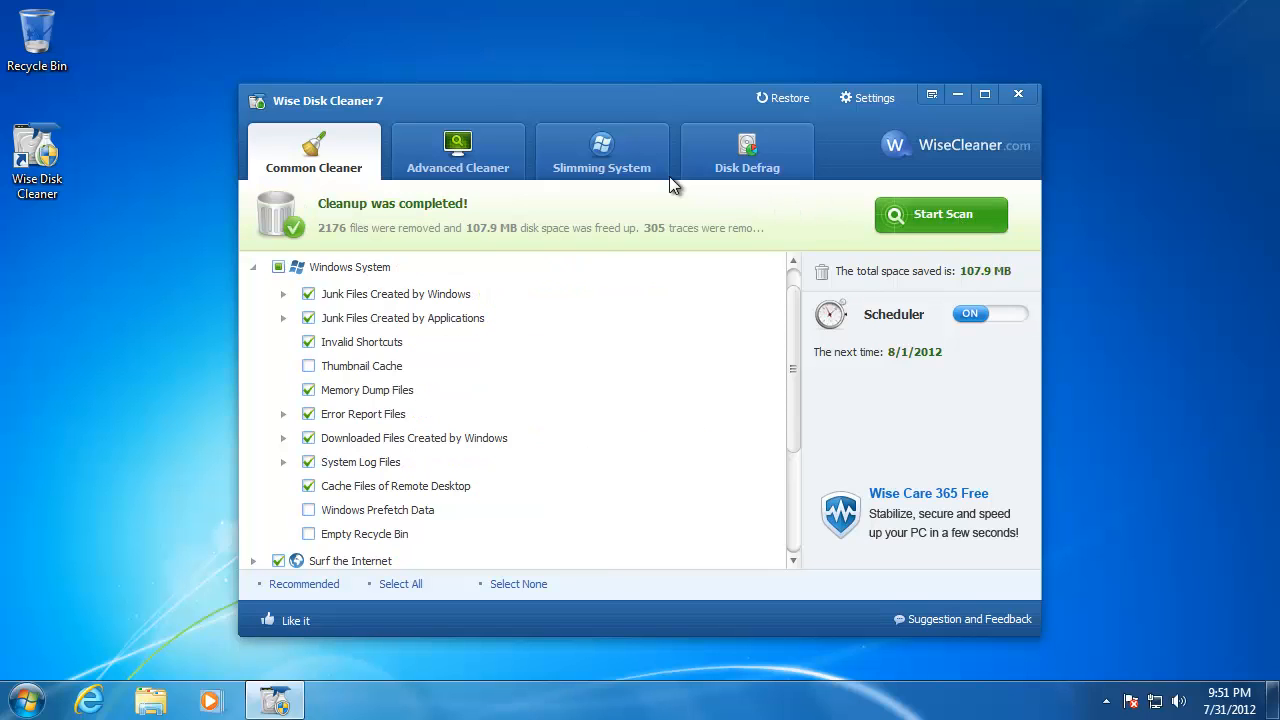
pyautogui.click(457, 150)
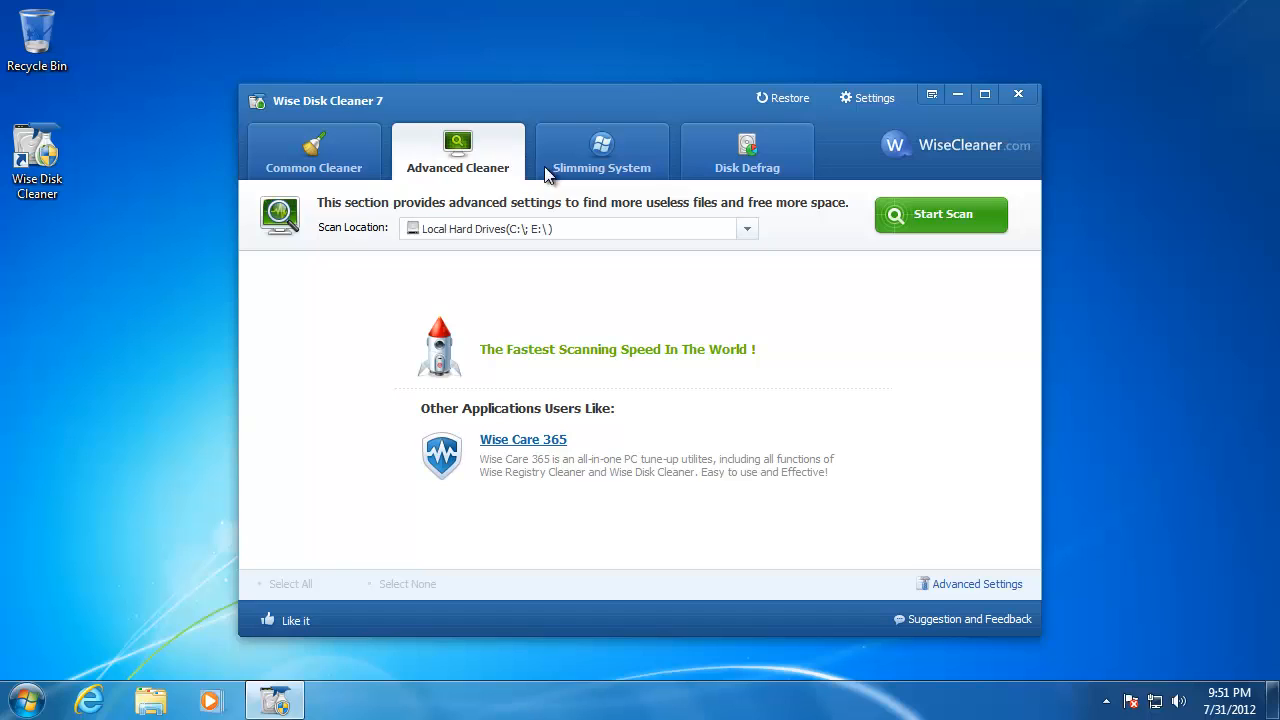
pyautogui.moveTo(925, 214)
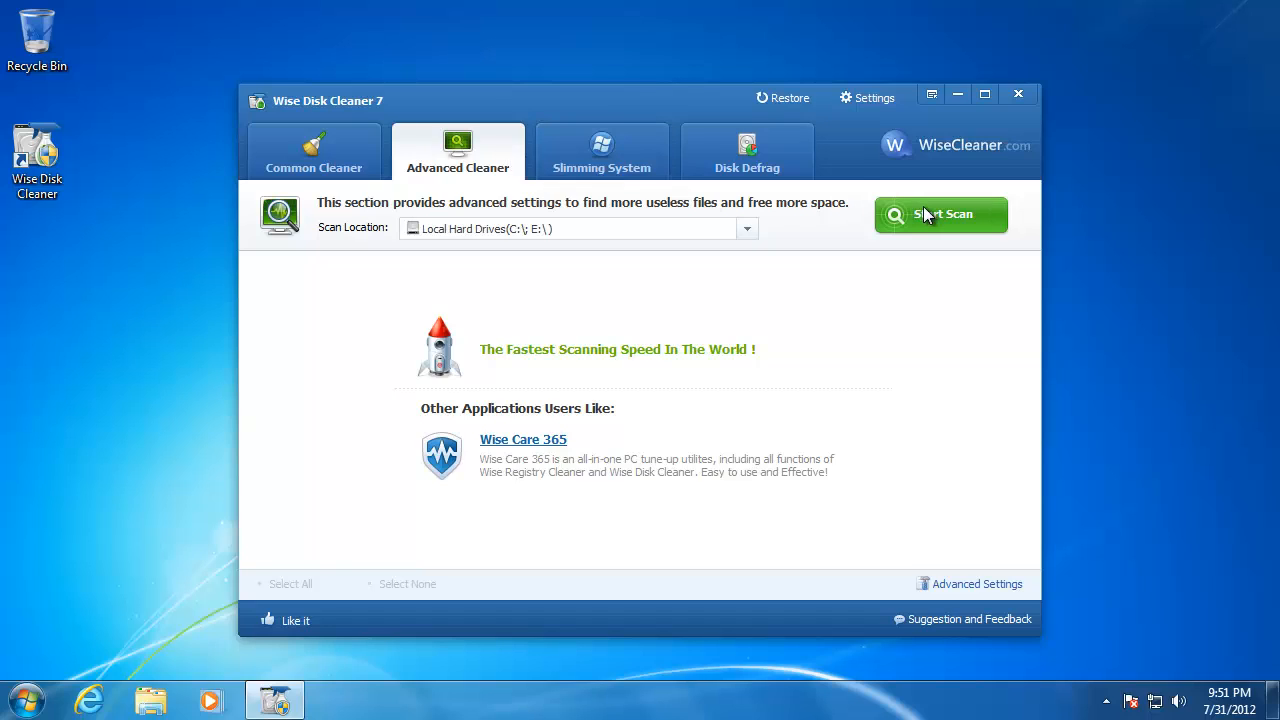
pyautogui.moveTo(601, 160)
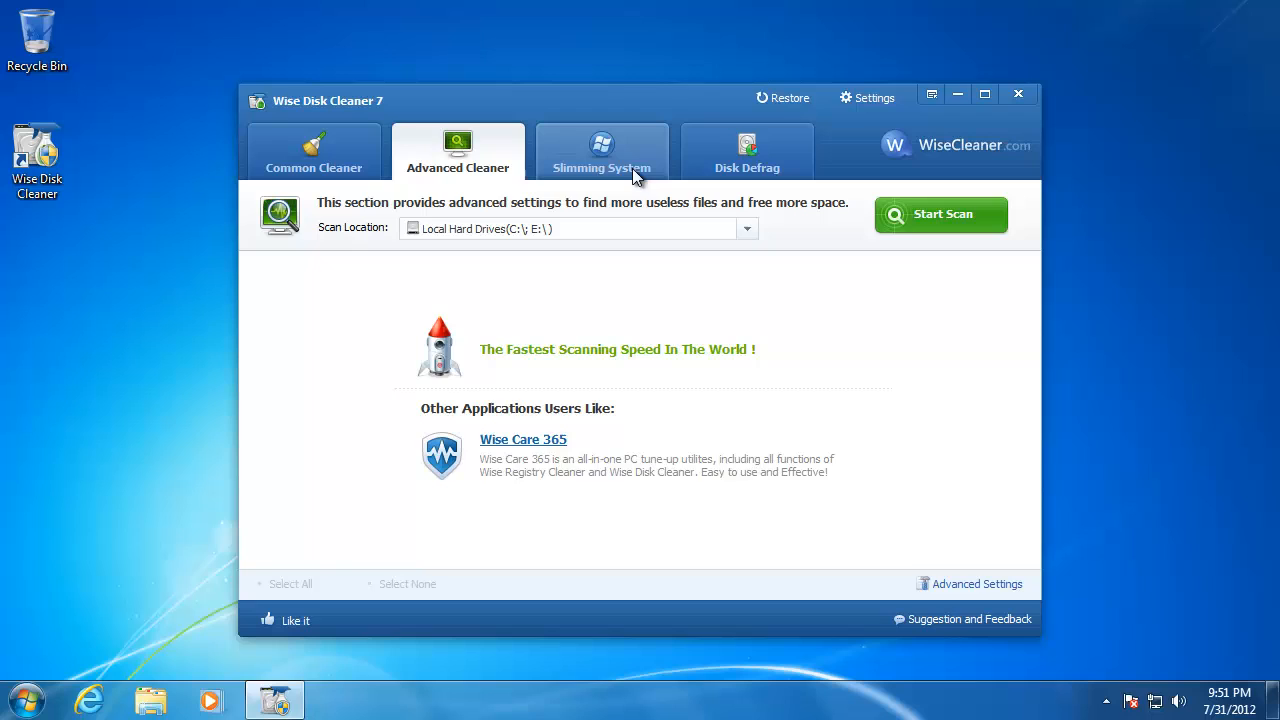
pyautogui.click(601, 150)
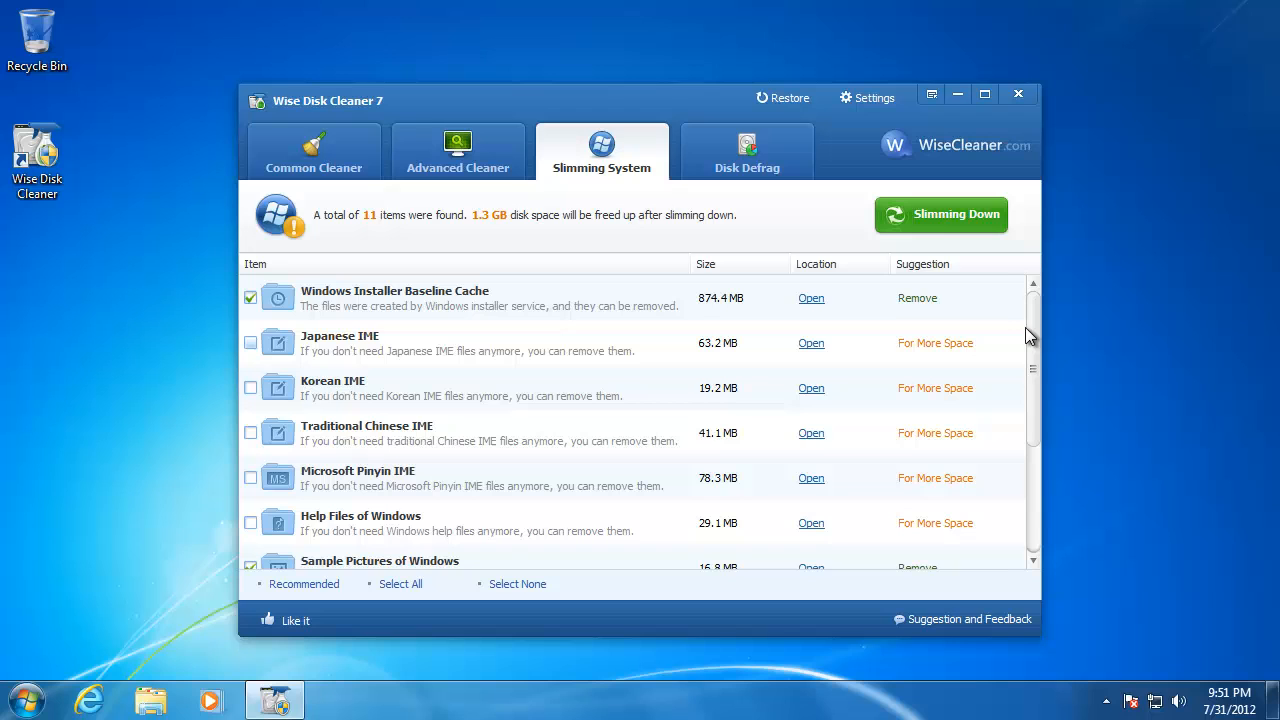
# Step: Scroll down the Slimming System list to the ticked sample pictures, music, videos and media items
pyautogui.scroll(-3)
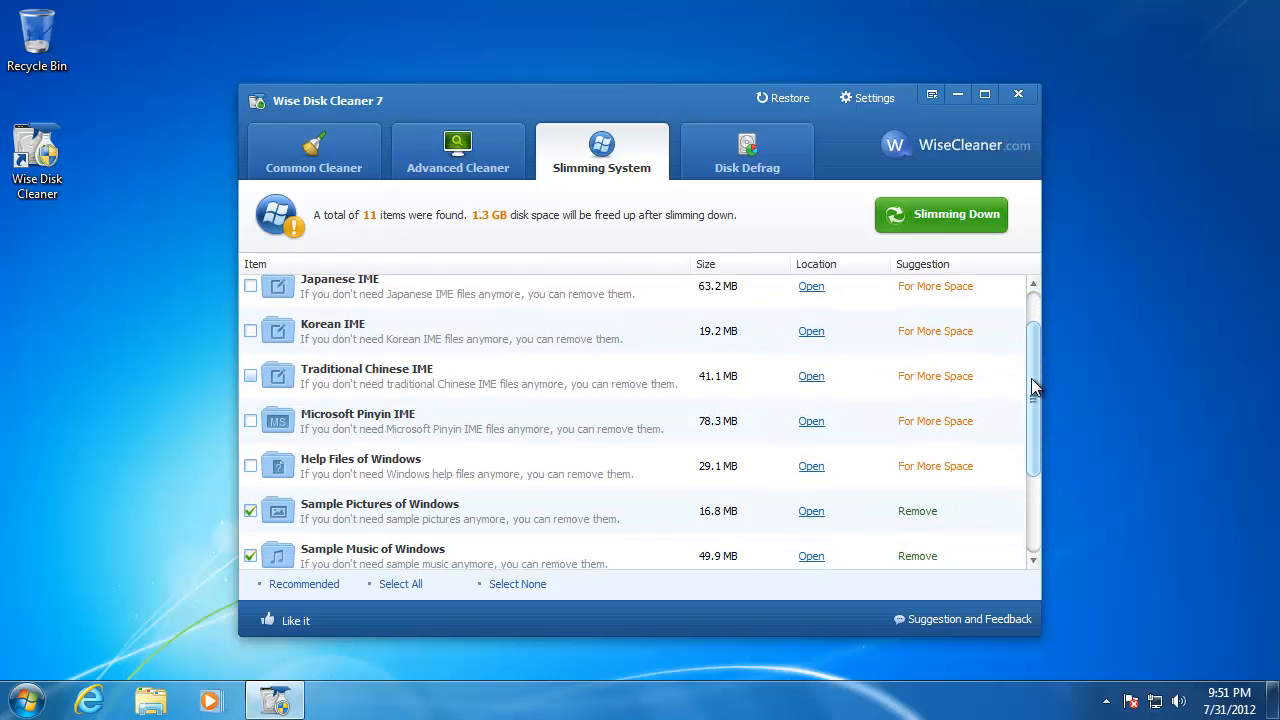
pyautogui.scroll(-3)
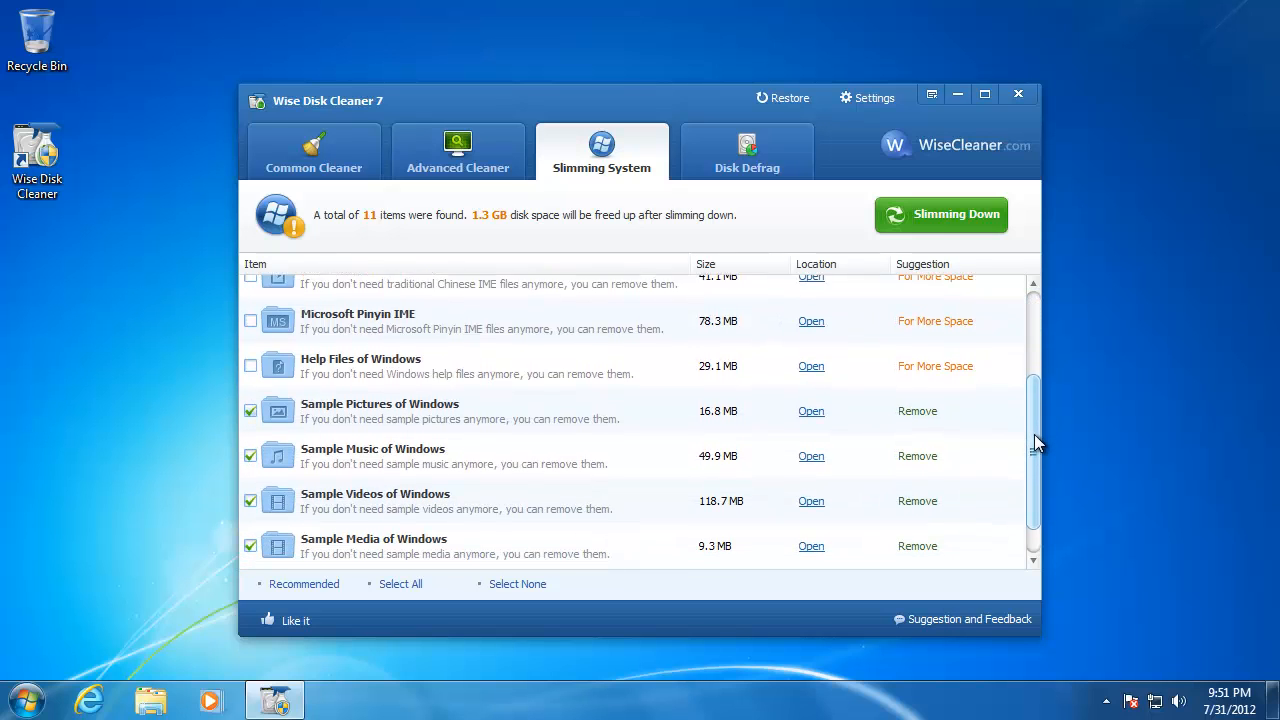
pyautogui.scroll(-3)
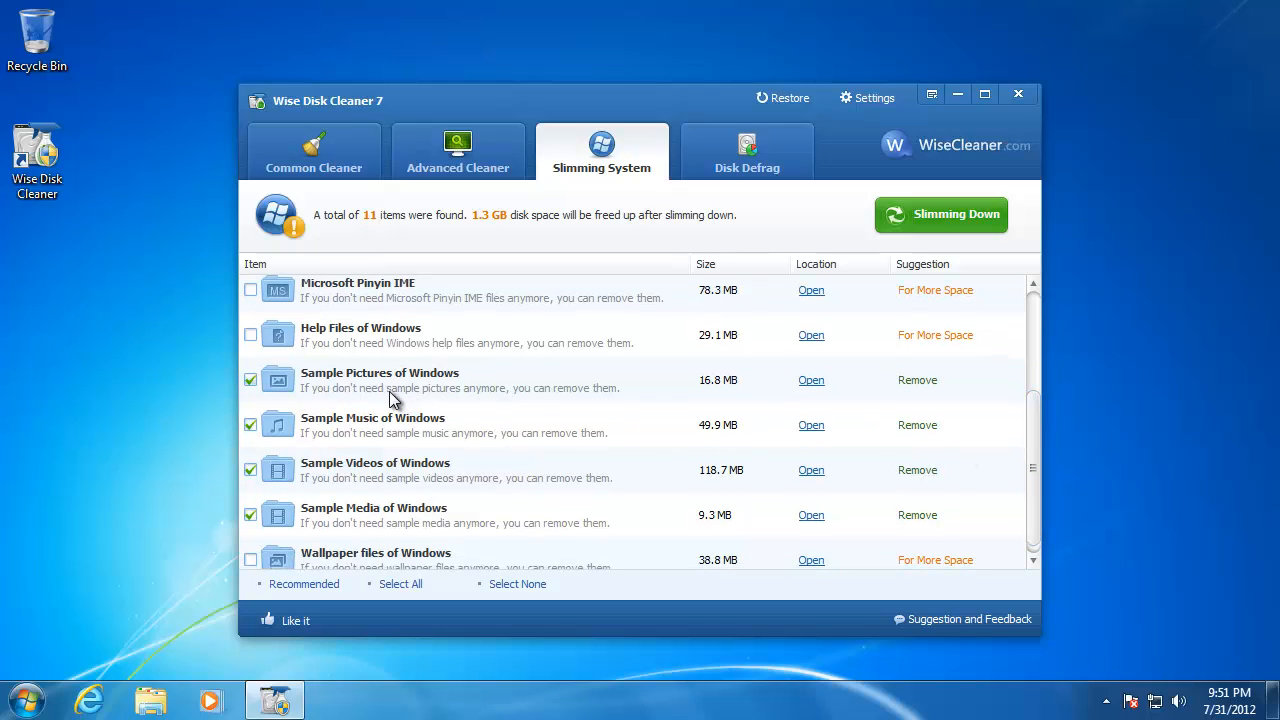
pyautogui.moveTo(378, 511)
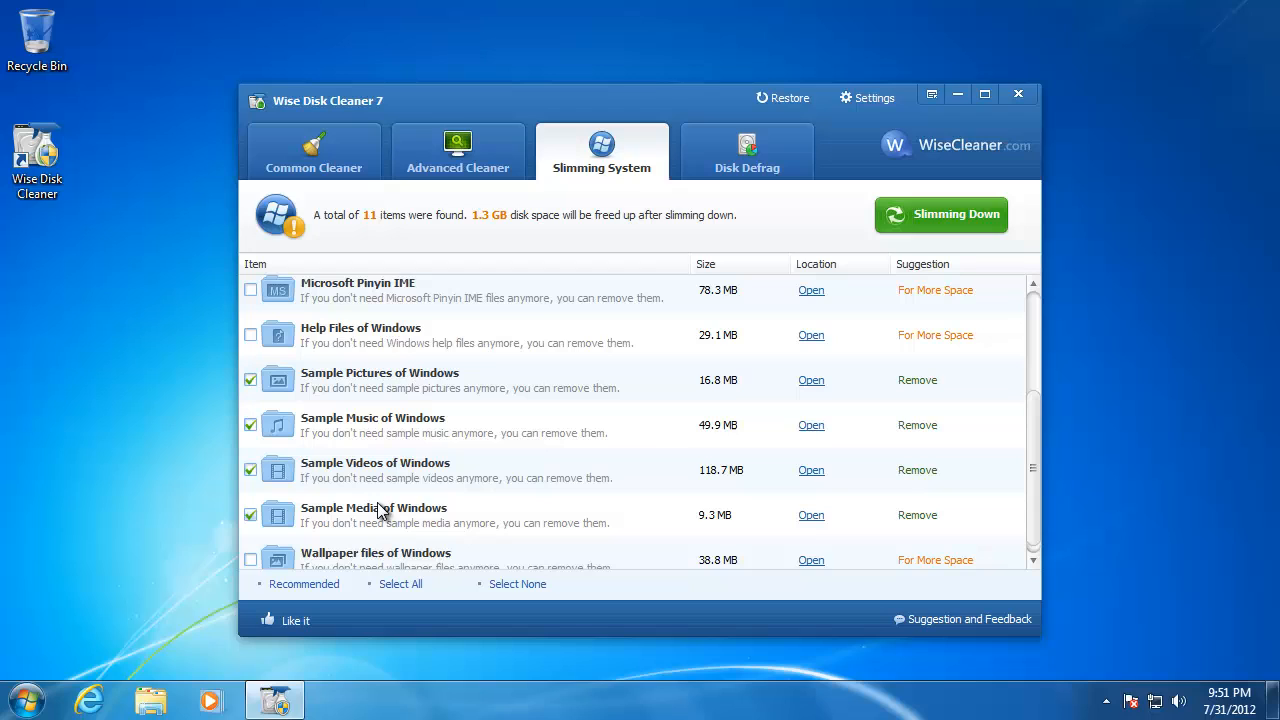
pyautogui.moveTo(415, 507)
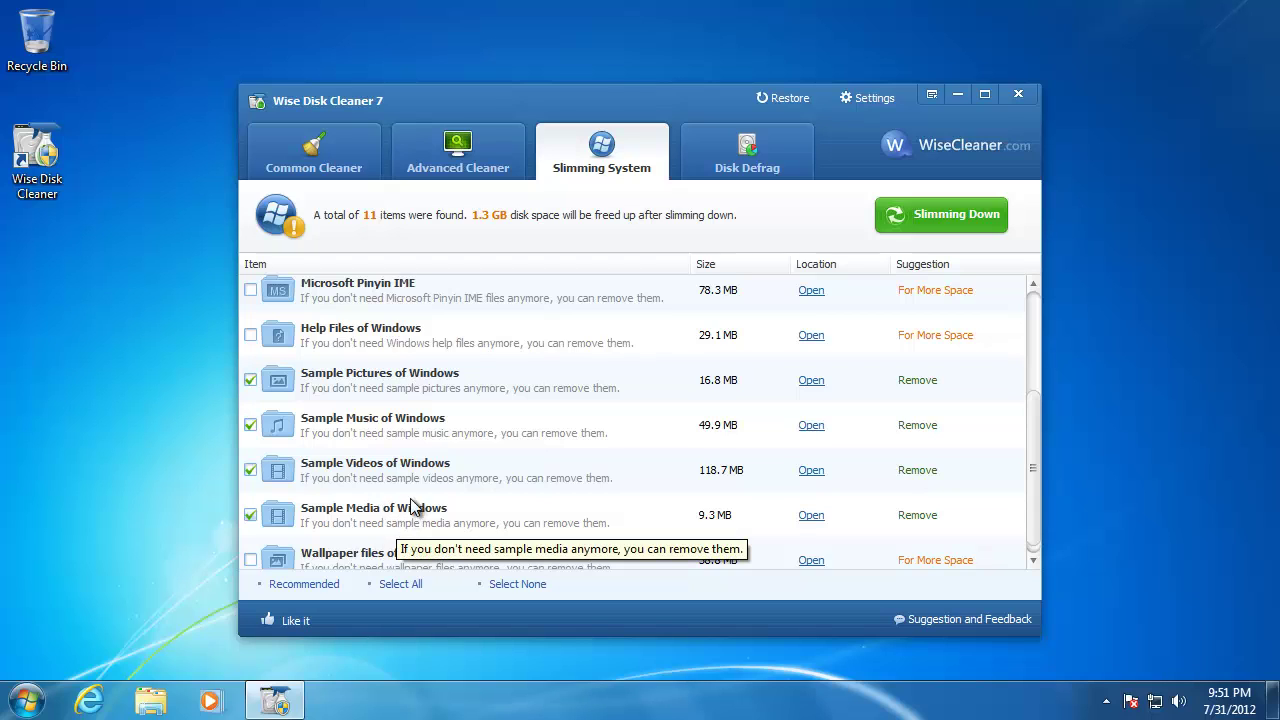
pyautogui.moveTo(490, 233)
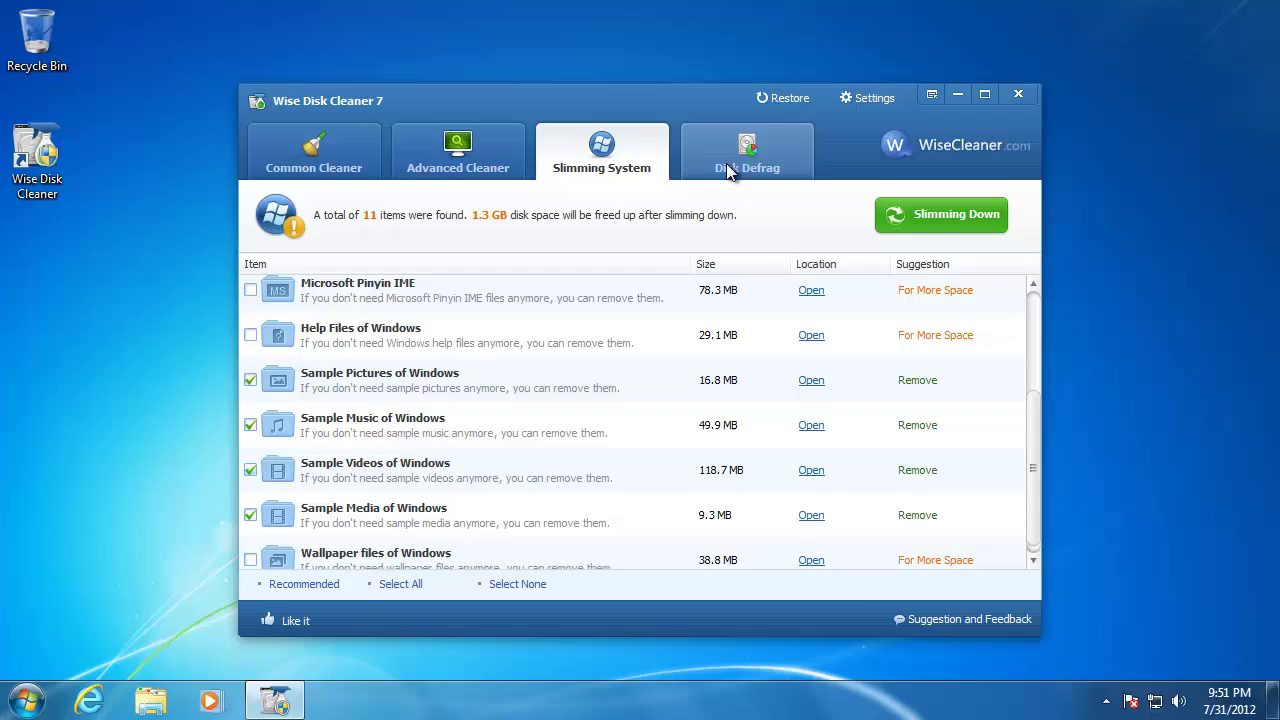
# Step: View the Disk Defrag section listing drives C: and E:, then close Wise Disk Cleaner
pyautogui.click(747, 150)
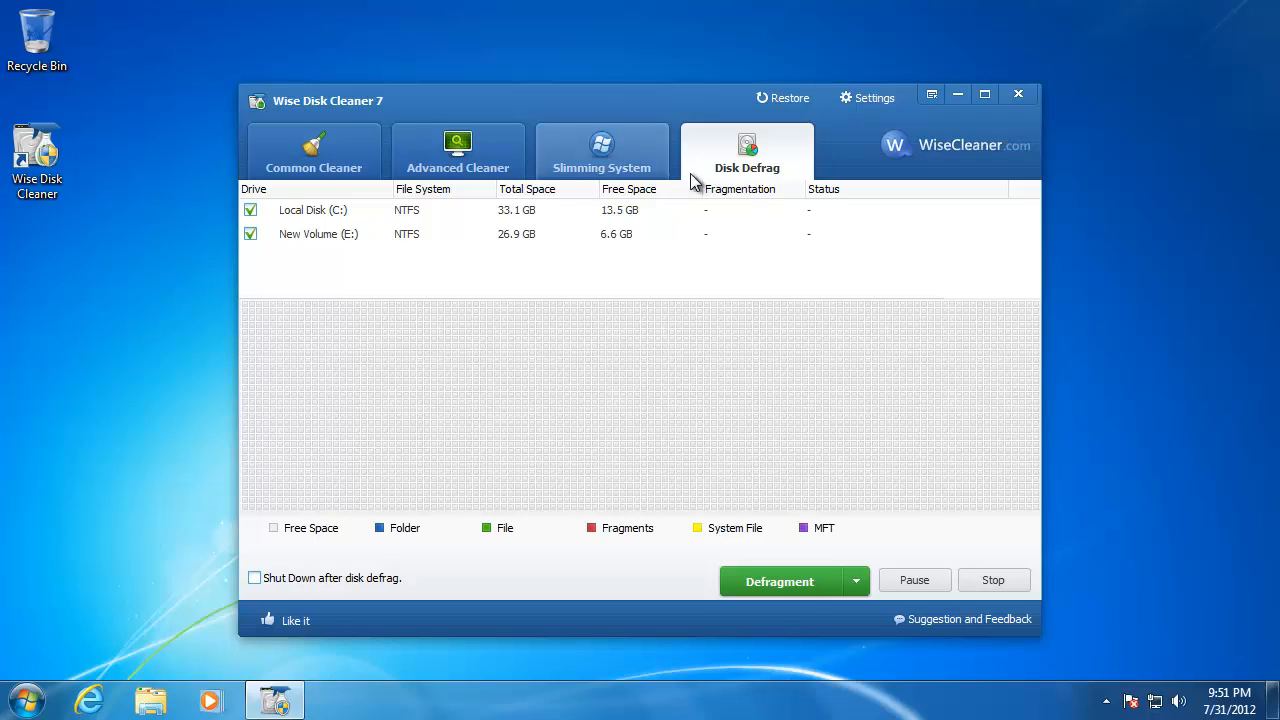
pyautogui.click(1018, 94)
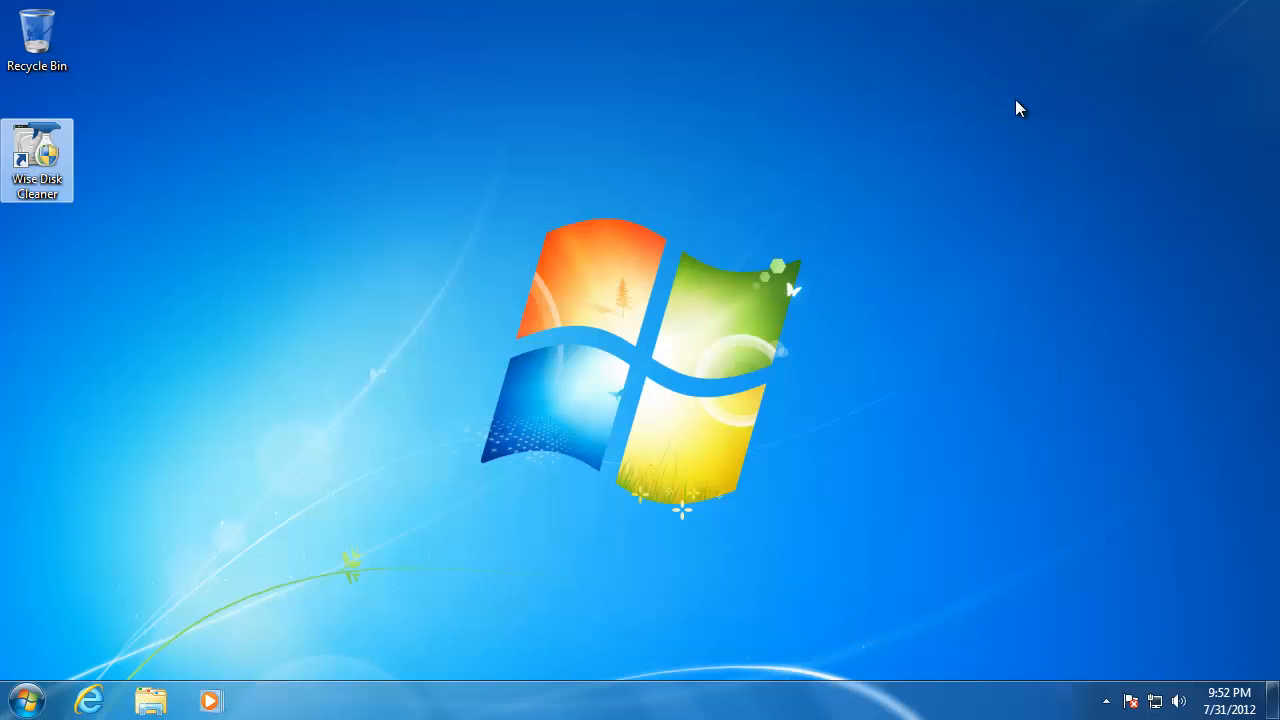